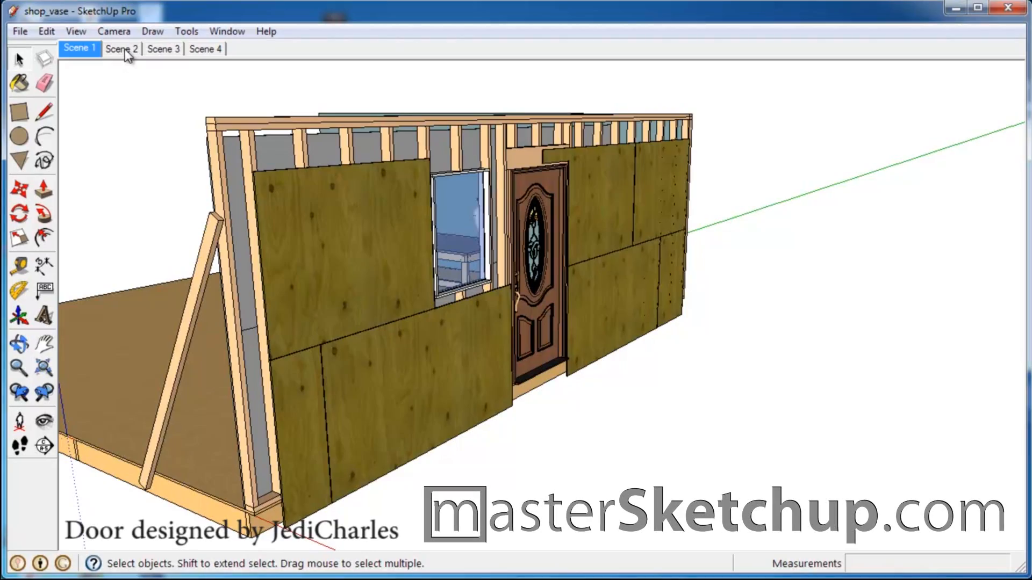
Switch through Scene 2 and the whiteboard scene to the workbench-and-vase scene
{"action": "left_click", "coordinate": [122, 50]}
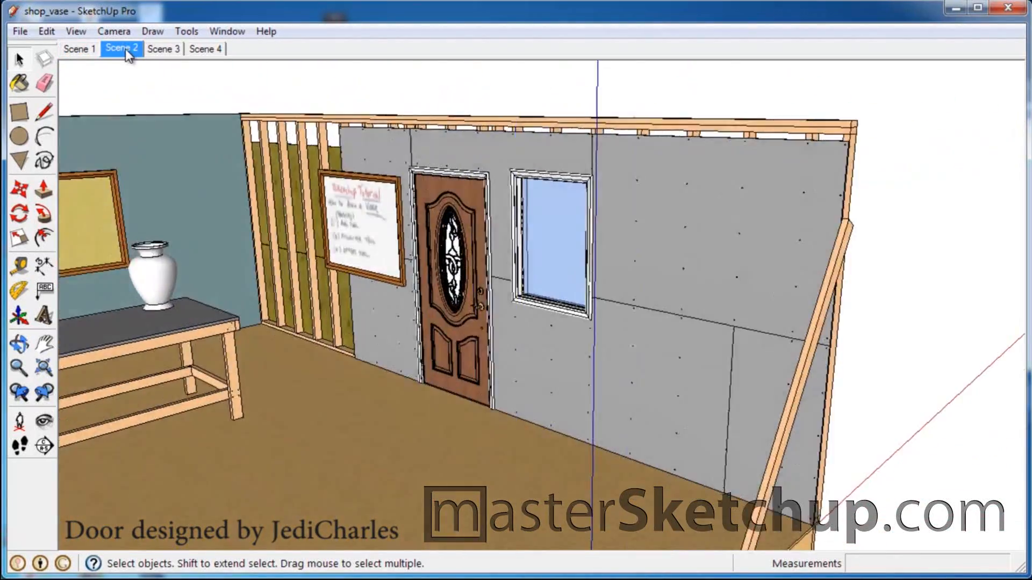
{"action": "left_click", "coordinate": [162, 49]}
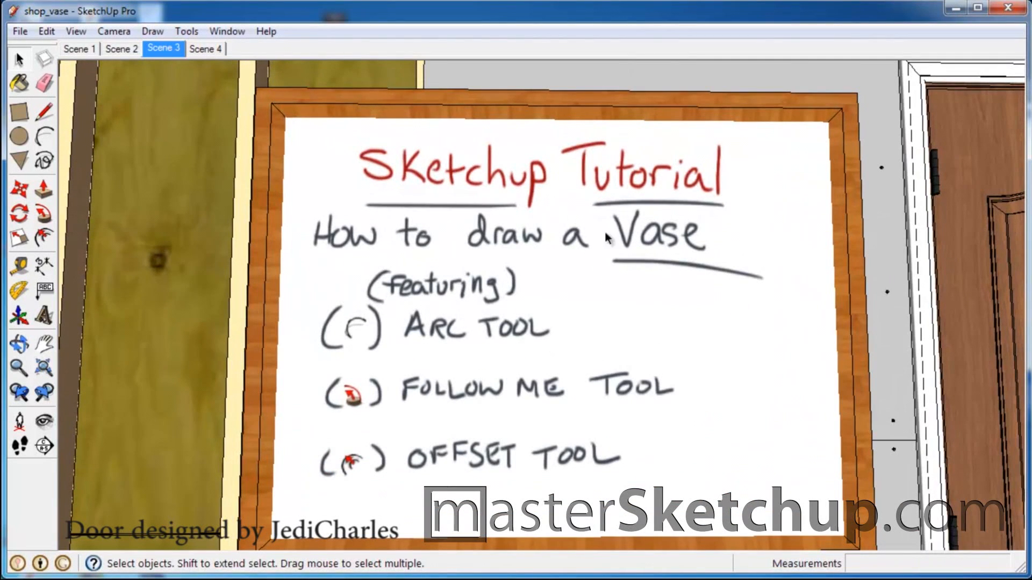
{"action": "mouse_move", "coordinate": [476, 283]}
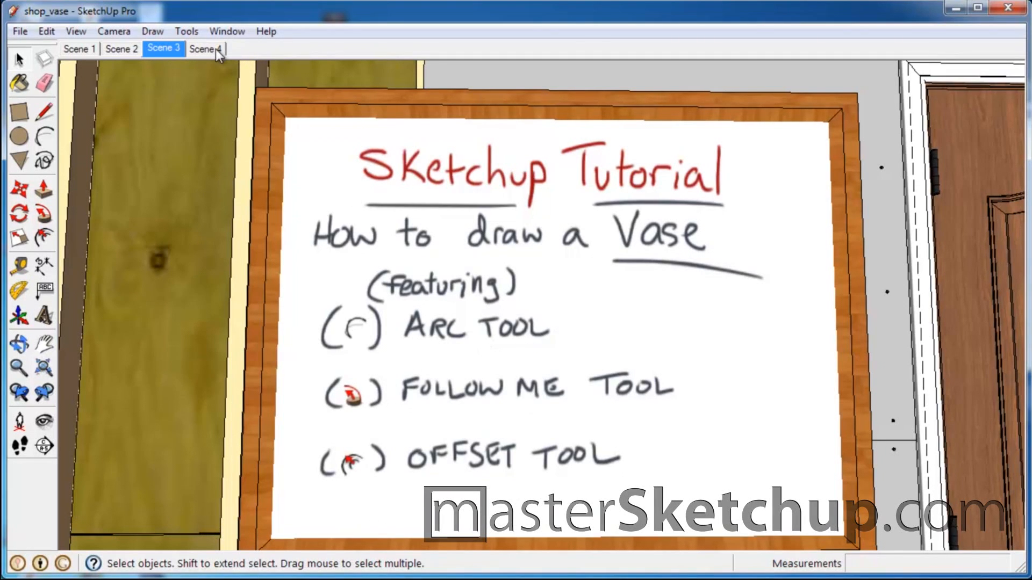
{"action": "left_click", "coordinate": [206, 48]}
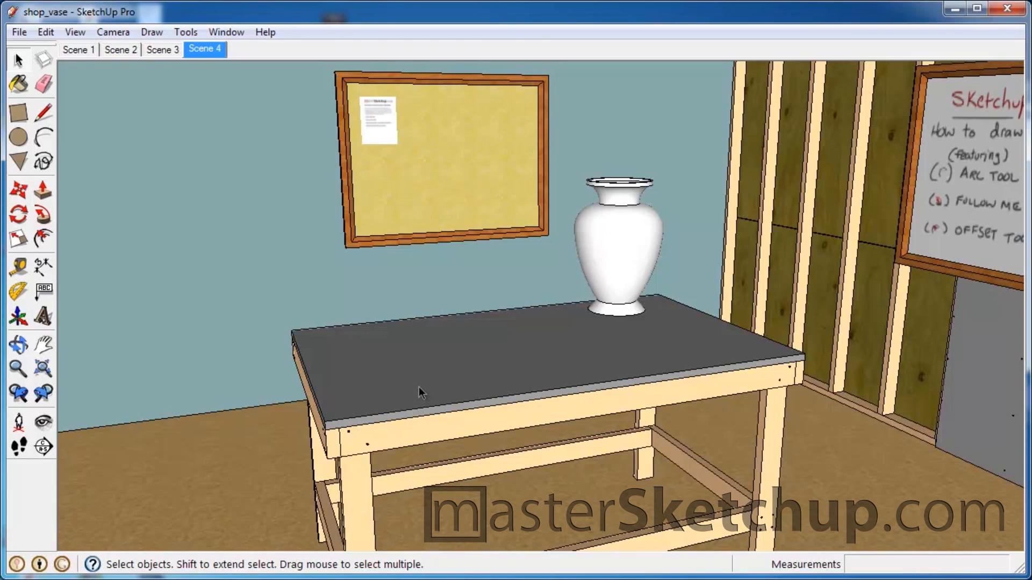
{"action": "mouse_move", "coordinate": [337, 408]}
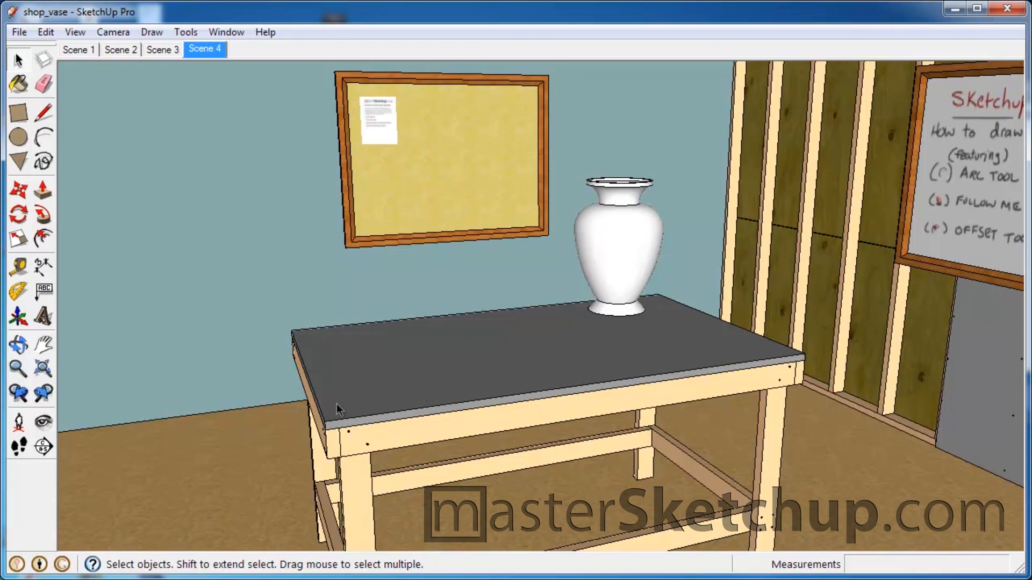
{"action": "mouse_move", "coordinate": [335, 350]}
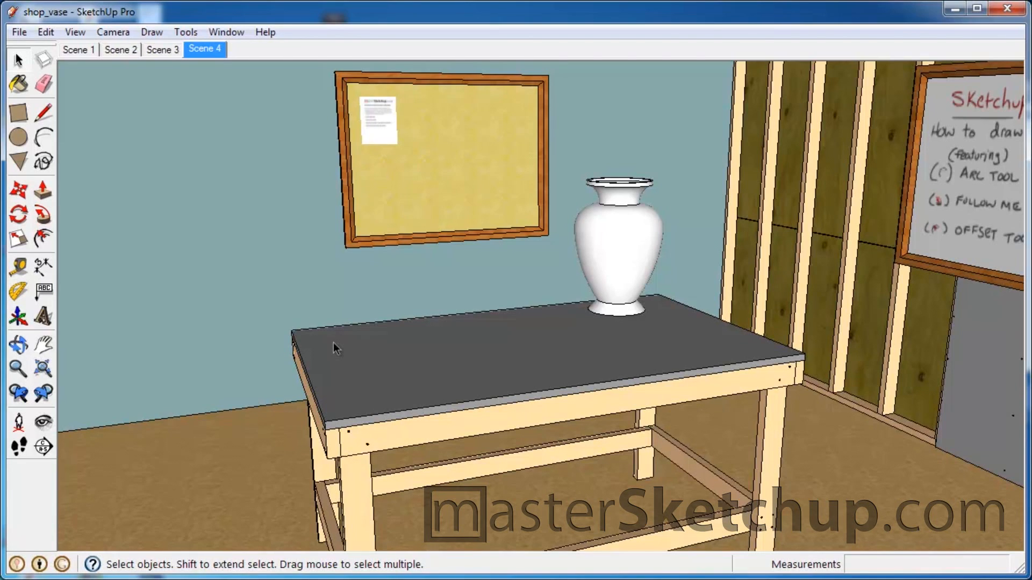
Draw a rectangle on the tabletop and Push/Pull it up into a tall white box
{"action": "left_click", "coordinate": [15, 116]}
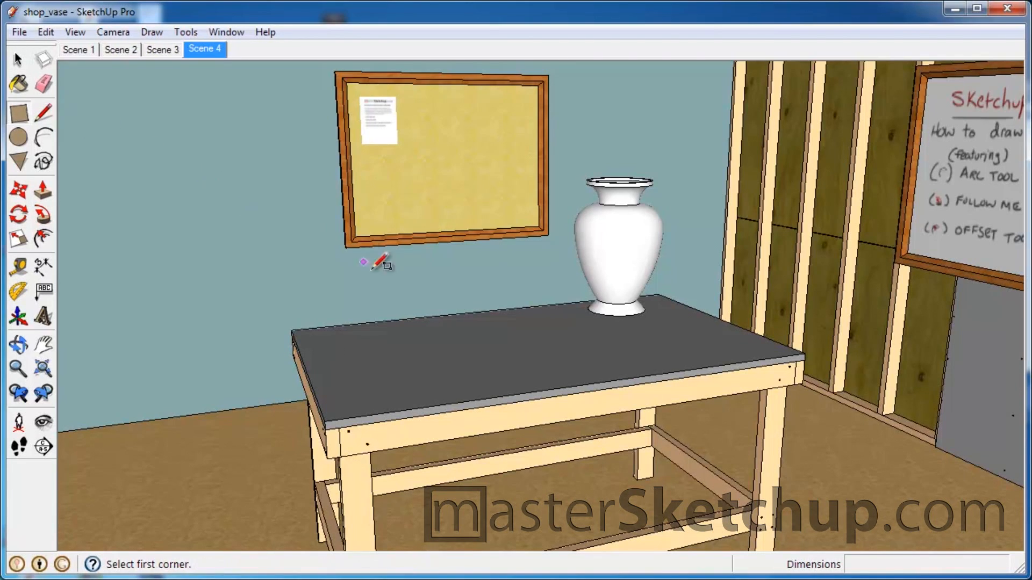
{"action": "mouse_move", "coordinate": [389, 361]}
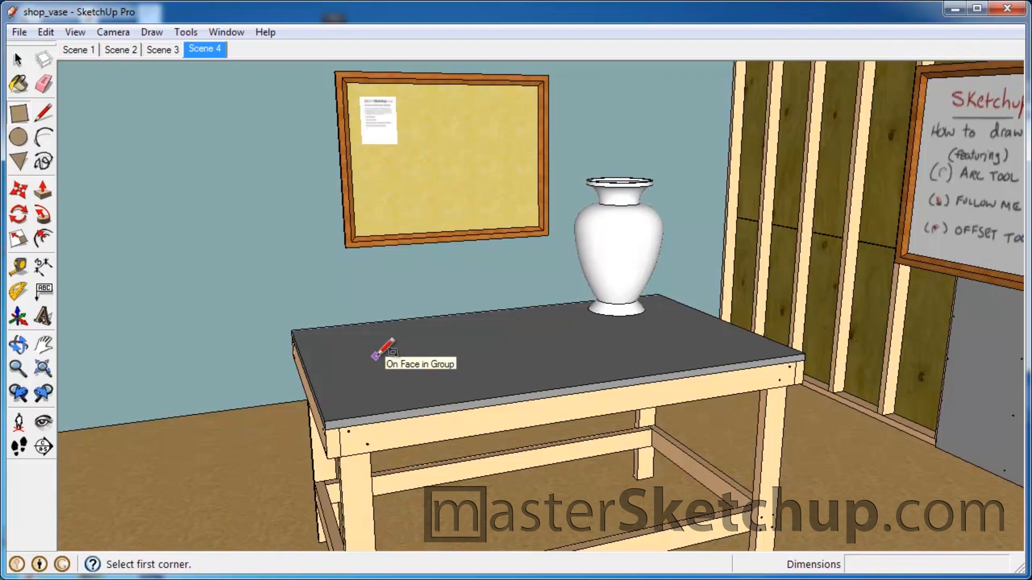
{"action": "left_click", "coordinate": [376, 358]}
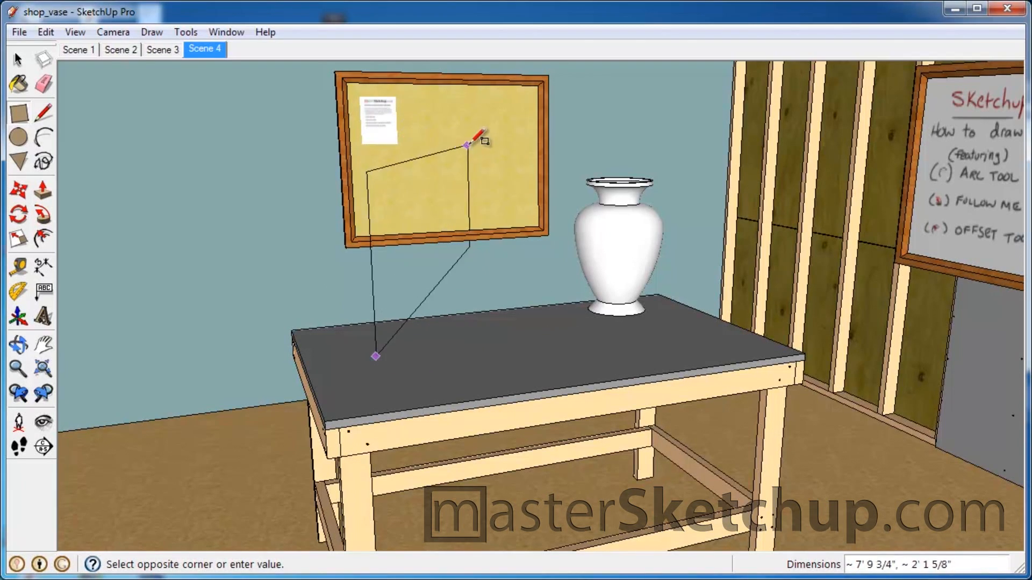
{"action": "left_click", "coordinate": [18, 343]}
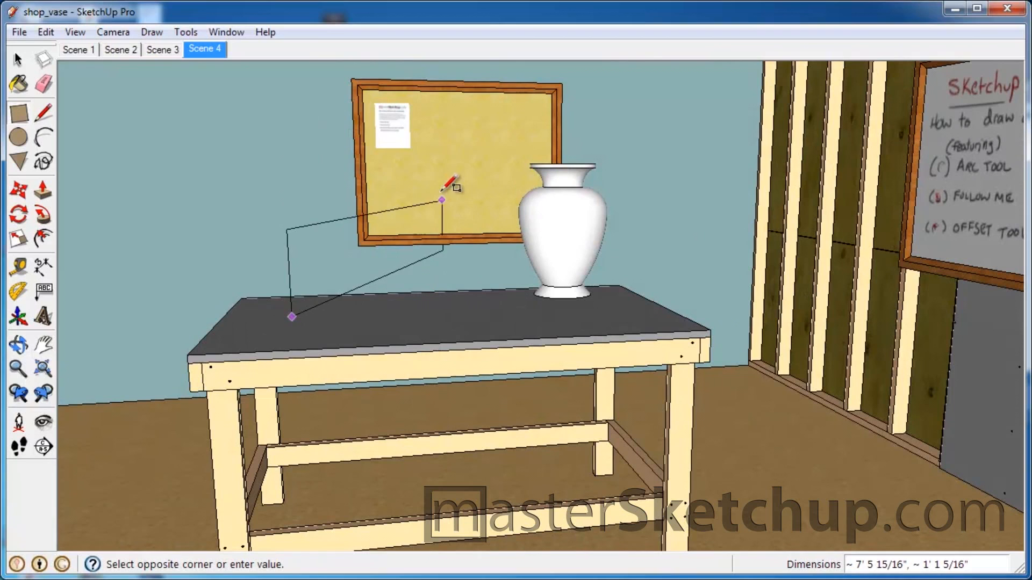
{"action": "mouse_move", "coordinate": [299, 170]}
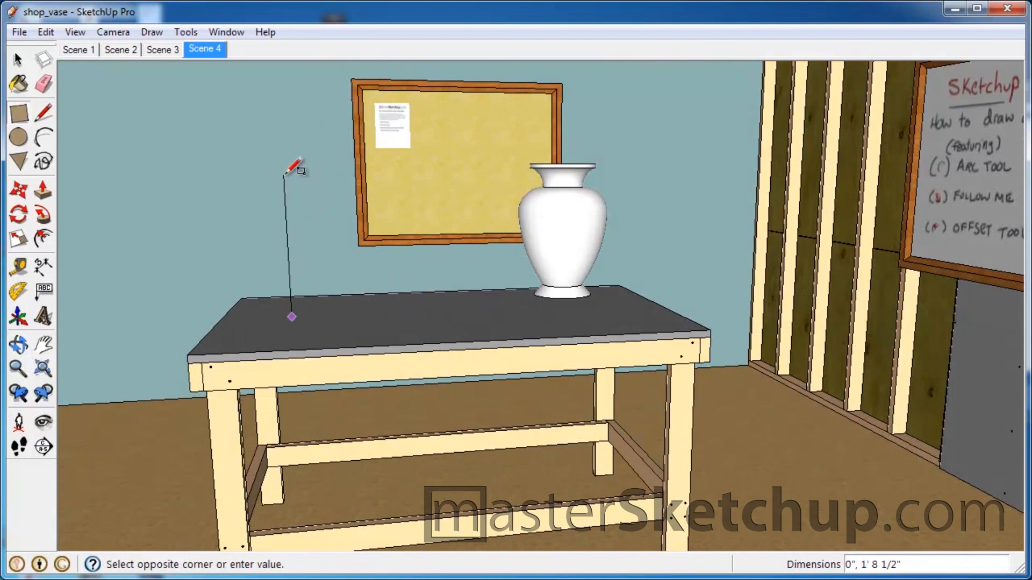
{"action": "mouse_move", "coordinate": [507, 155]}
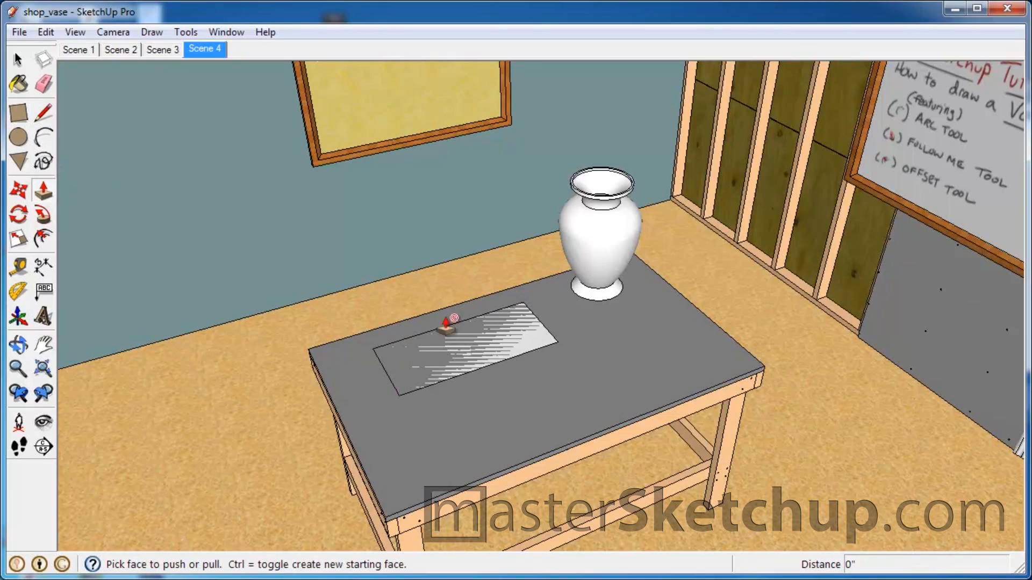
{"action": "left_click_drag", "start_coordinate": [444, 329], "coordinate": [497, 320]}
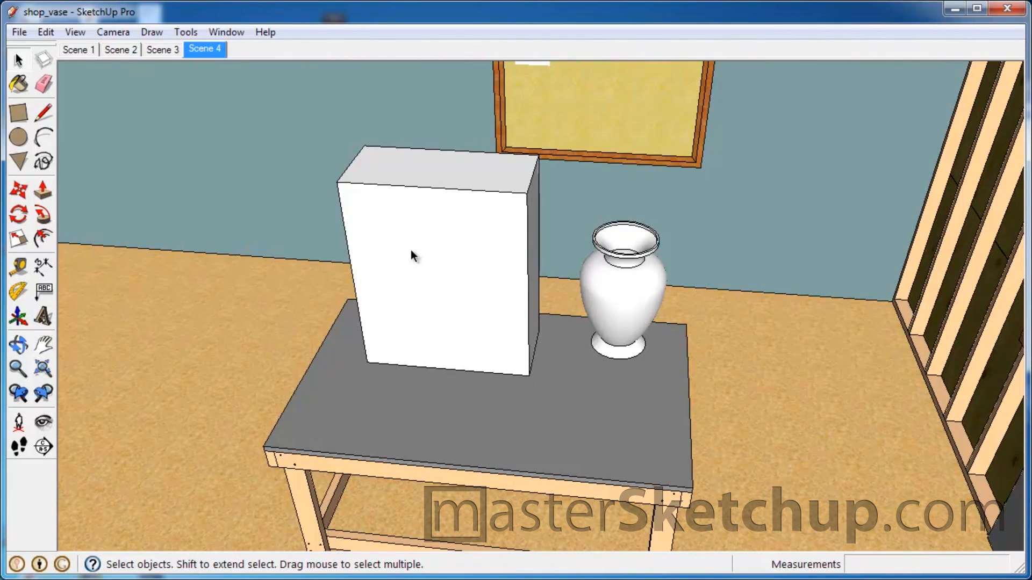
Make the white box a group via its context menu
{"action": "right_click", "coordinate": [413, 255]}
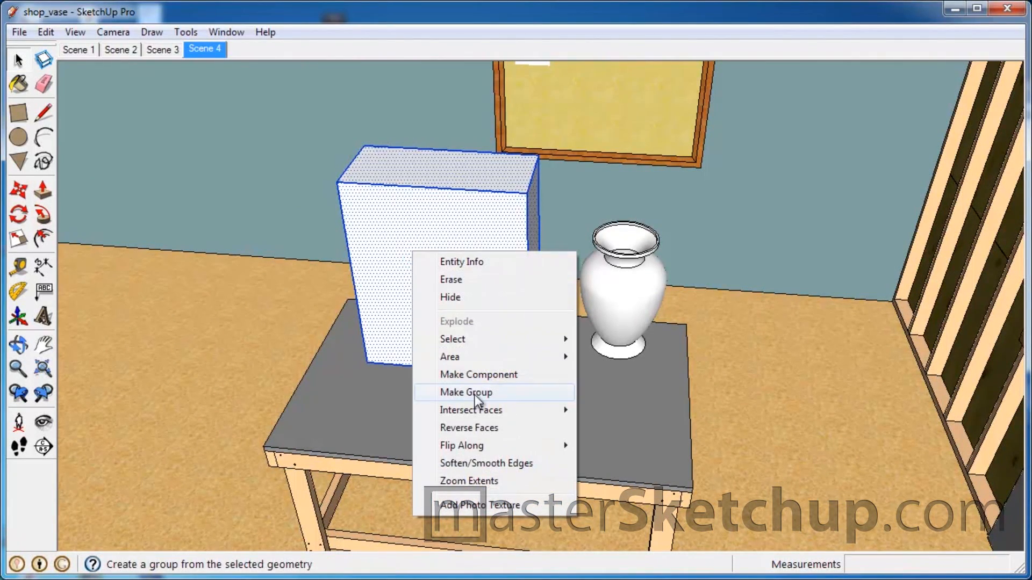
{"action": "left_click", "coordinate": [467, 393]}
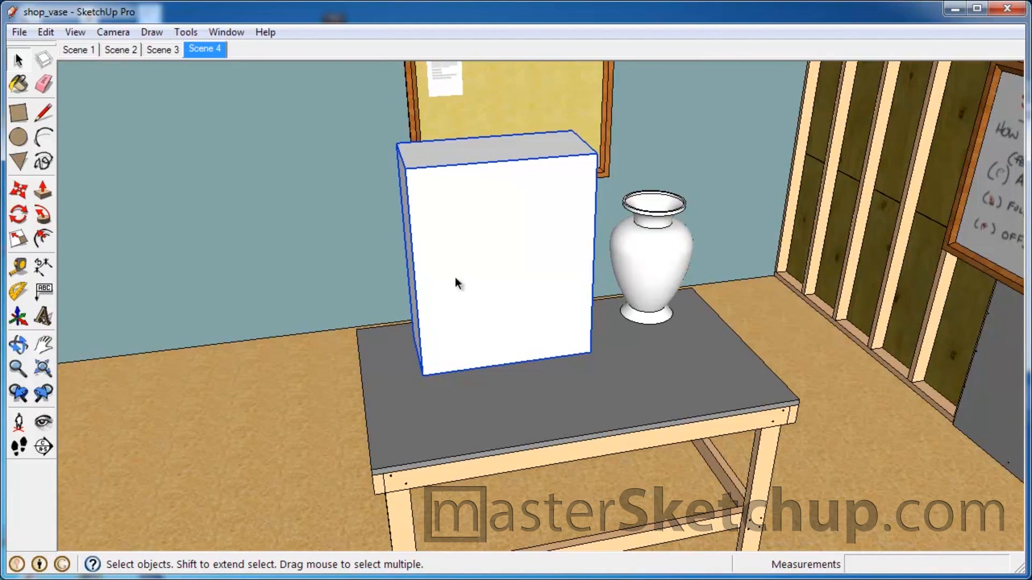
{"action": "mouse_move", "coordinate": [432, 188]}
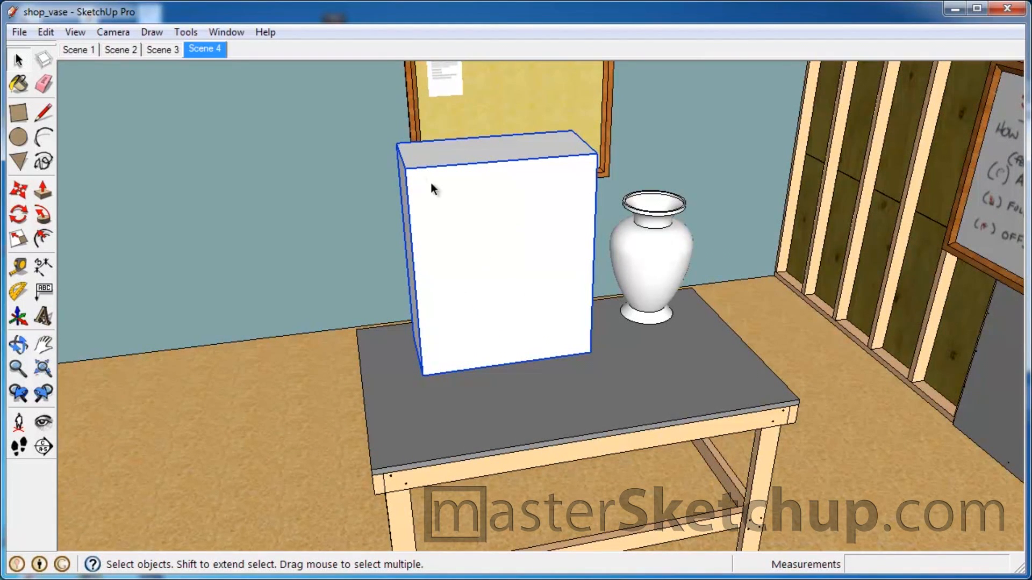
{"action": "mouse_move", "coordinate": [451, 209]}
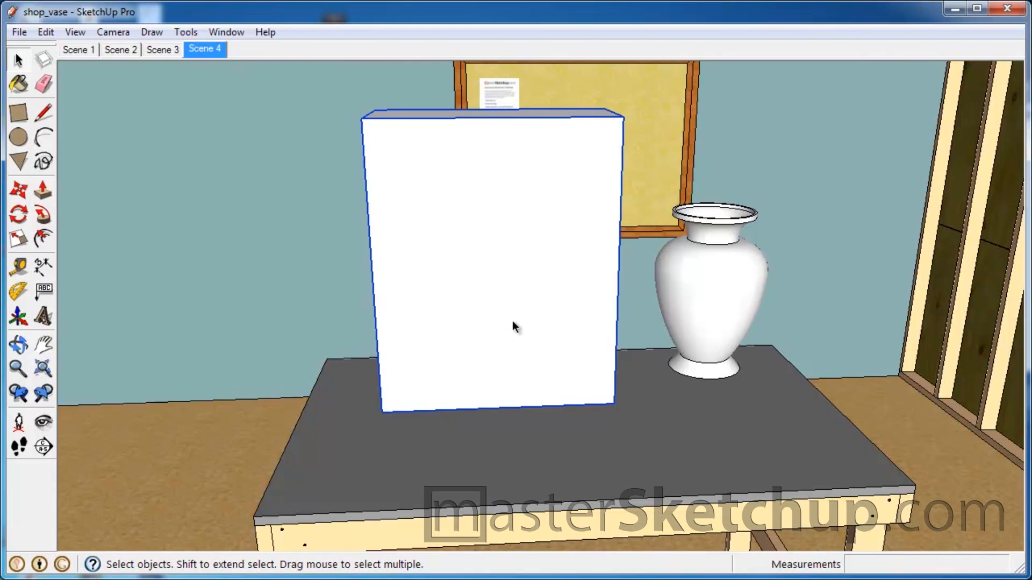
{"action": "mouse_move", "coordinate": [708, 313]}
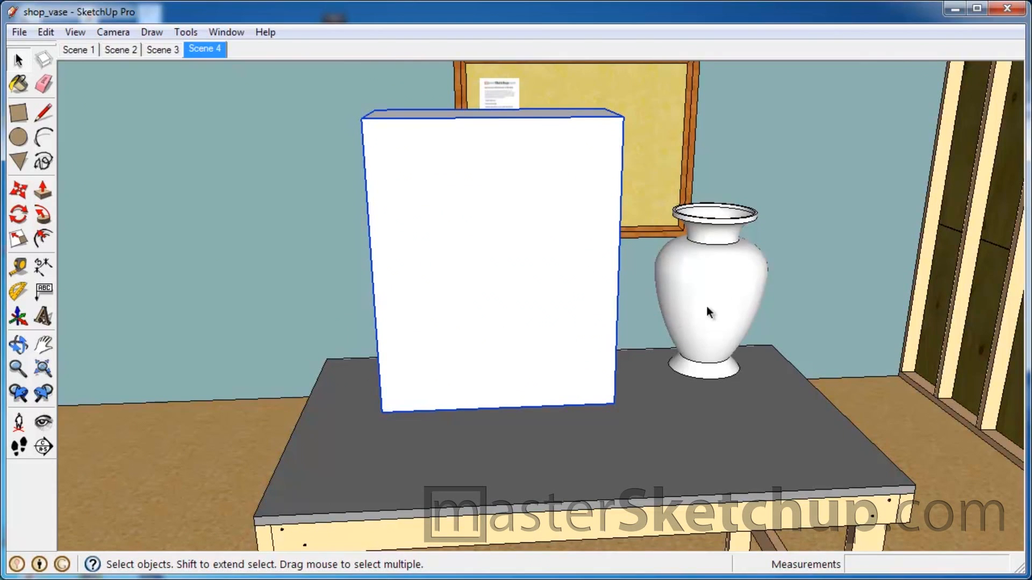
{"action": "mouse_move", "coordinate": [695, 384]}
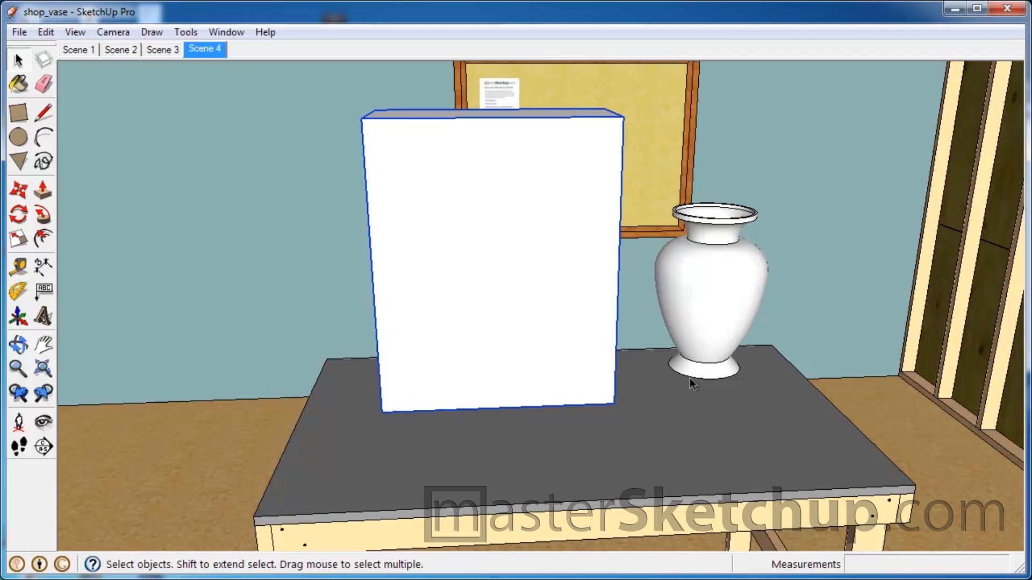
{"action": "mouse_move", "coordinate": [705, 217]}
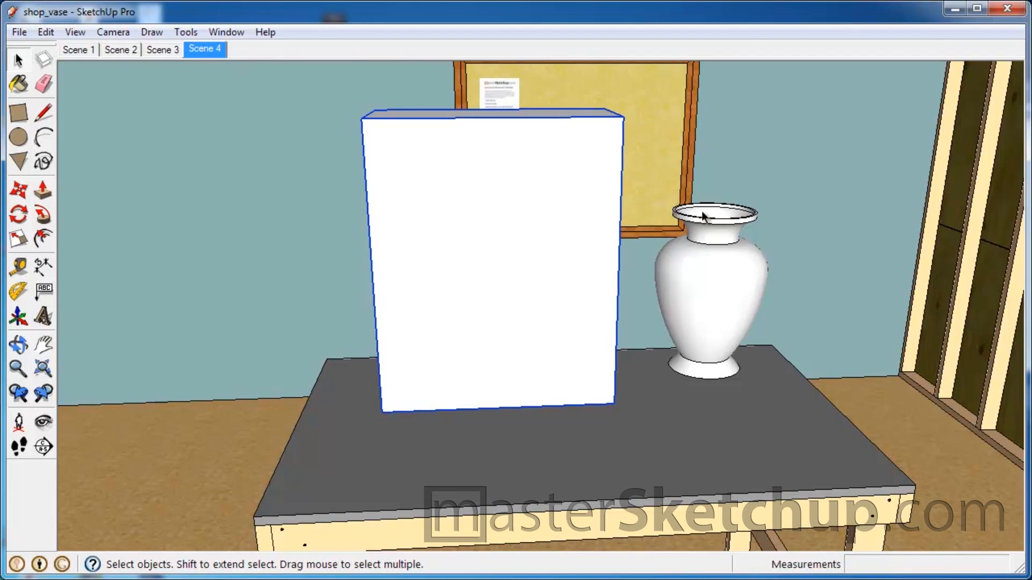
{"action": "mouse_move", "coordinate": [676, 253]}
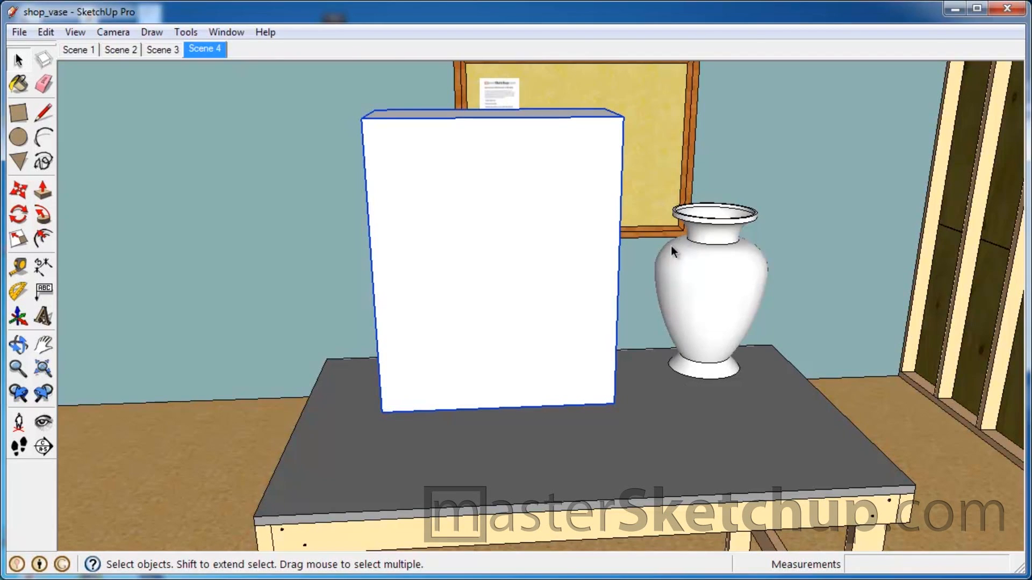
{"action": "mouse_move", "coordinate": [711, 176]}
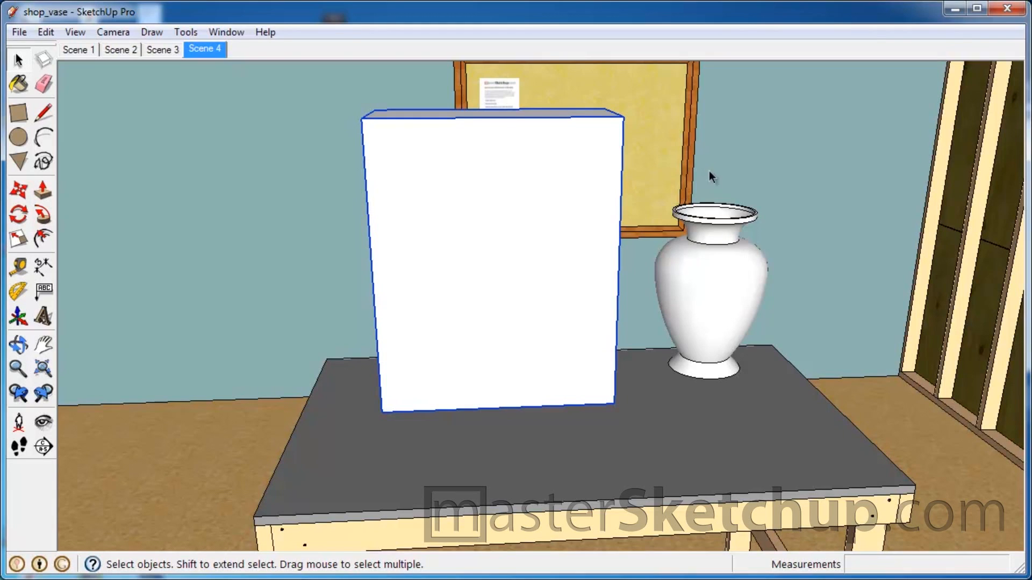
{"action": "mouse_move", "coordinate": [655, 384]}
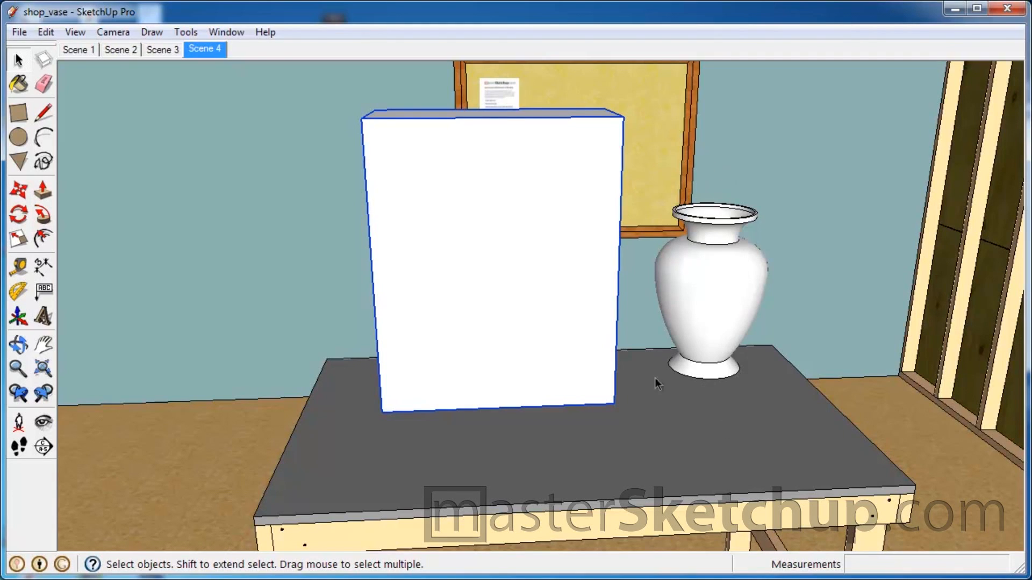
{"action": "mouse_move", "coordinate": [732, 224]}
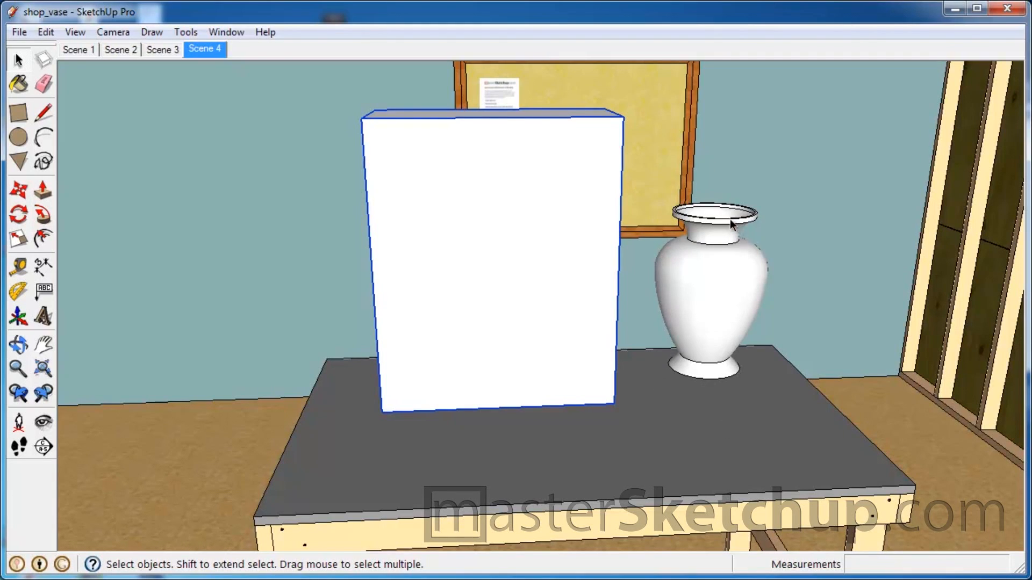
{"action": "mouse_move", "coordinate": [673, 319]}
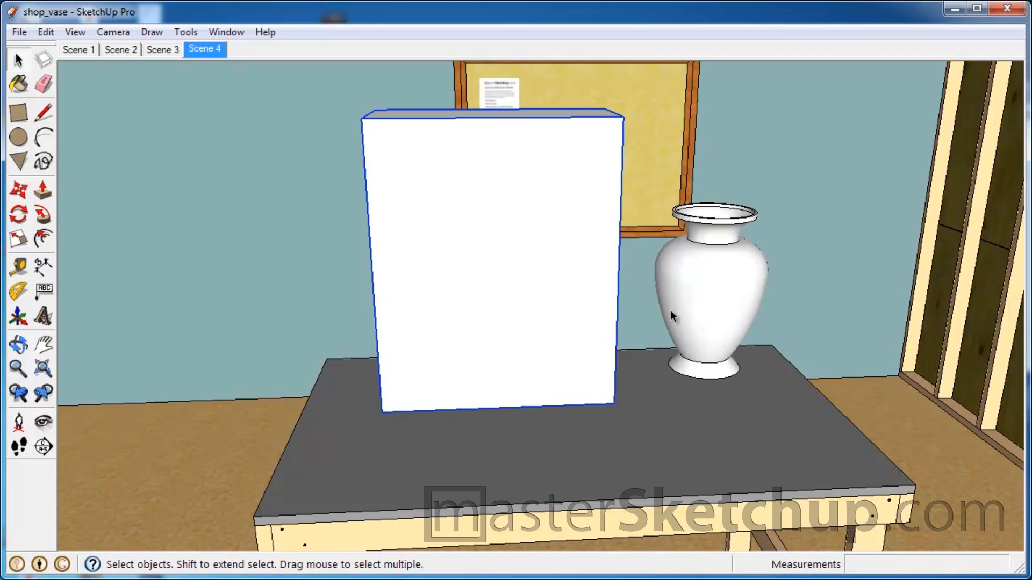
{"action": "mouse_move", "coordinate": [741, 413]}
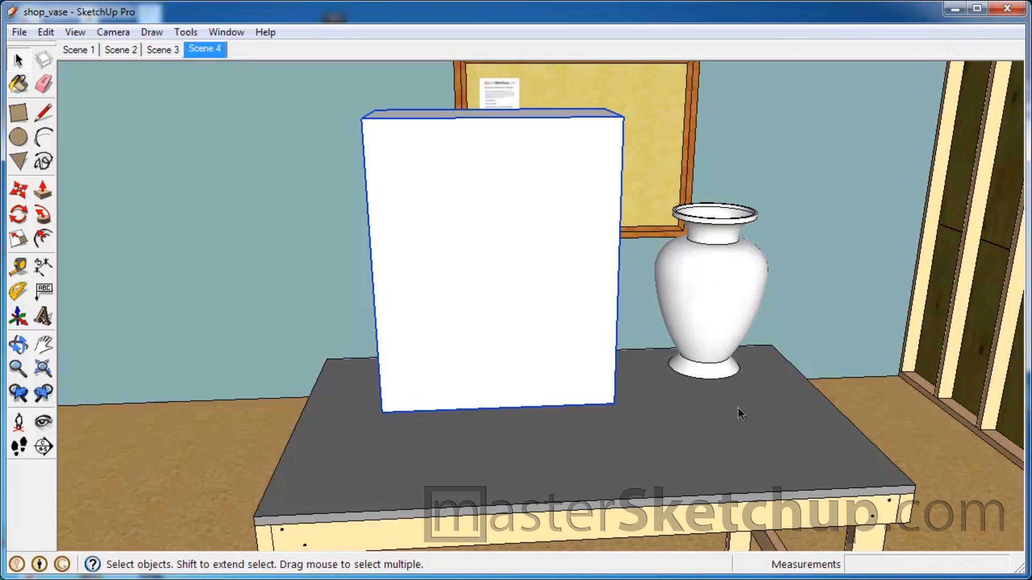
Draw the horizontal bottom edge and short angled foot line of the profile with the Line tool
{"action": "left_click", "coordinate": [41, 115]}
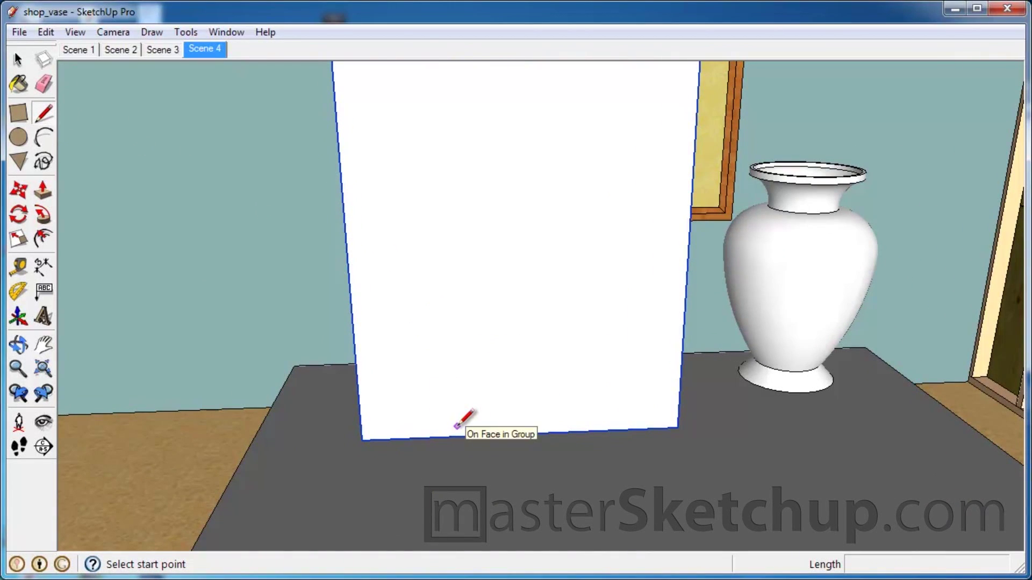
{"action": "left_click", "coordinate": [18, 267]}
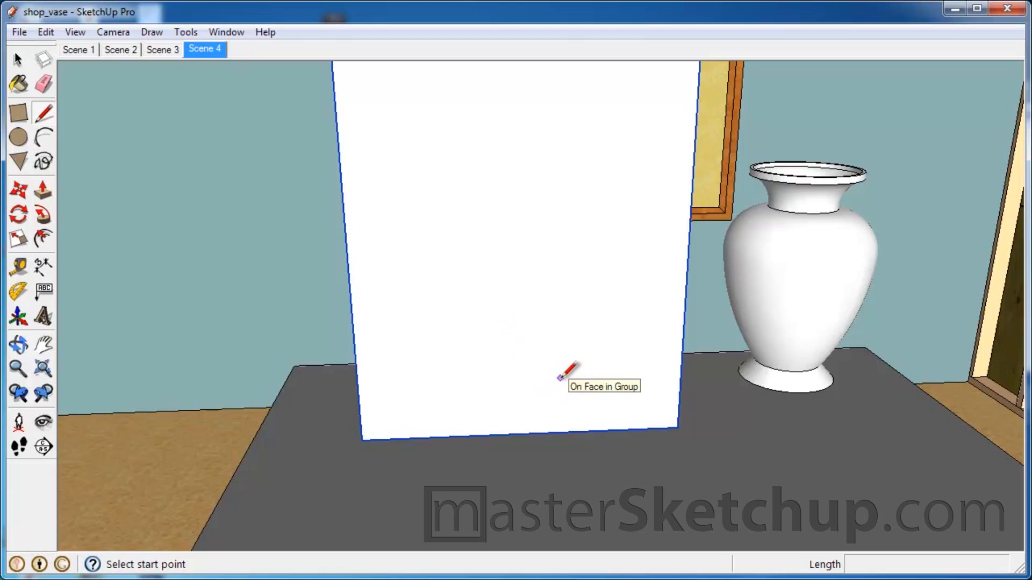
{"action": "left_click", "coordinate": [492, 378]}
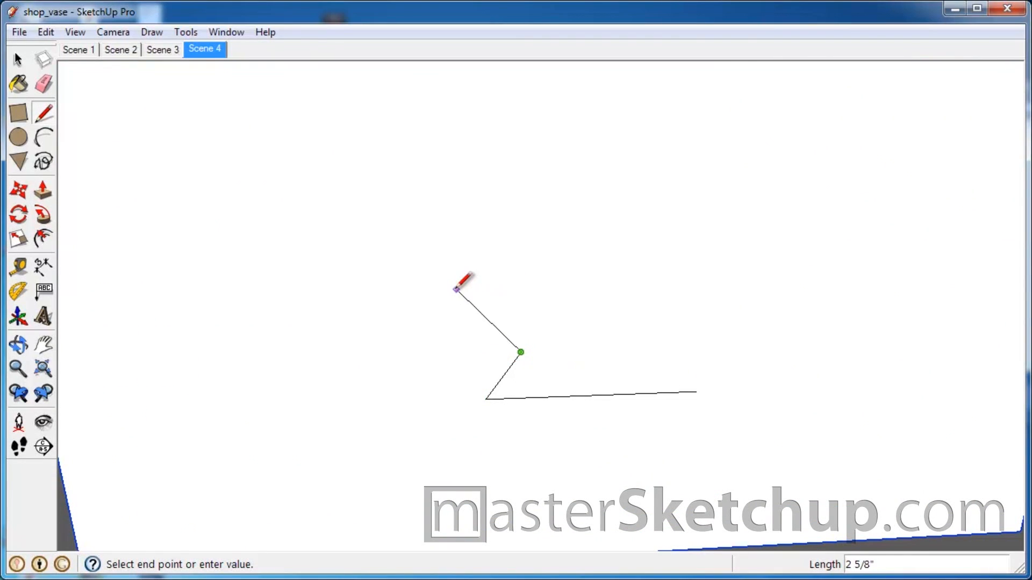
{"action": "mouse_move", "coordinate": [471, 299]}
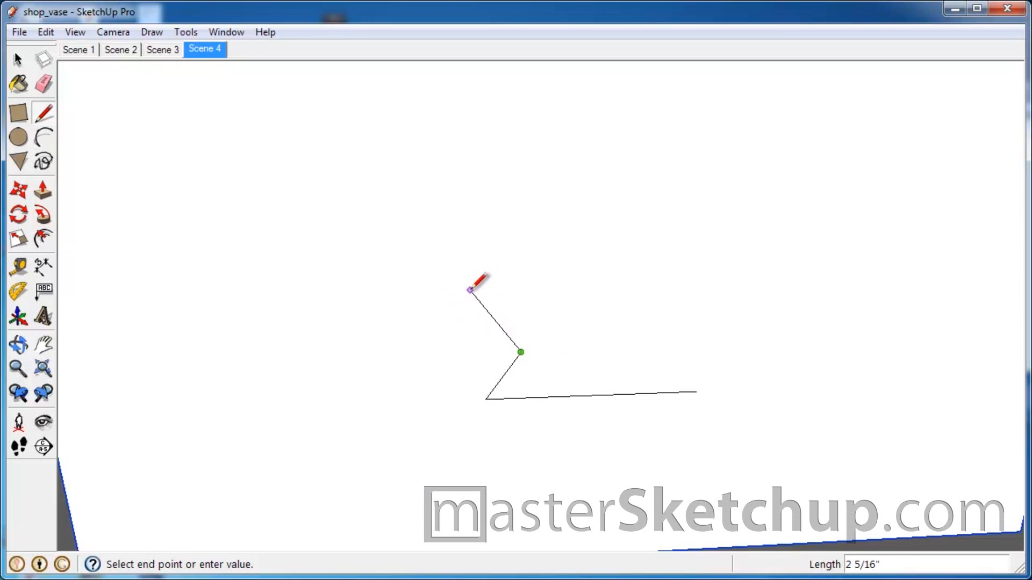
{"action": "mouse_move", "coordinate": [321, 162]}
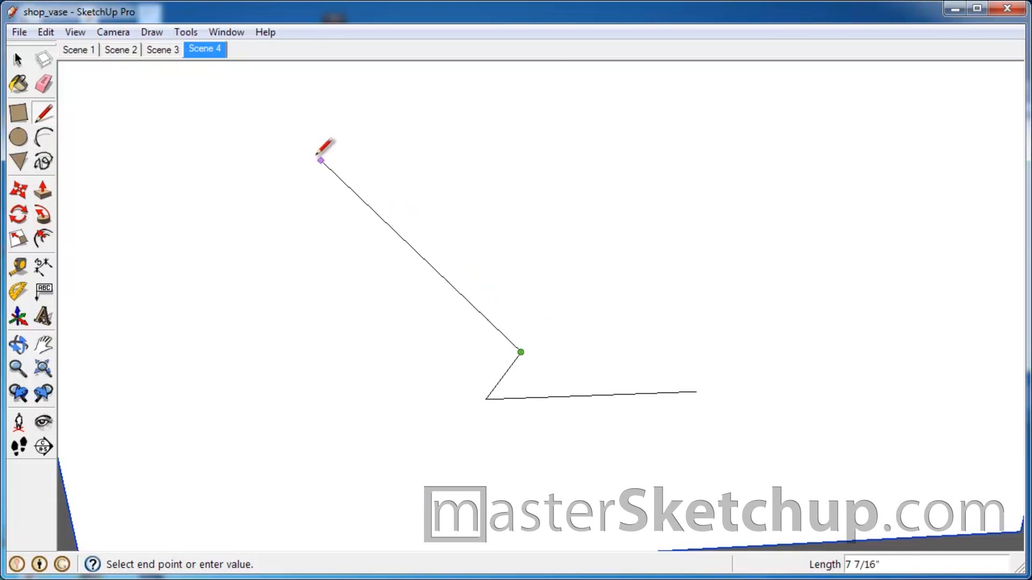
{"action": "mouse_move", "coordinate": [439, 160]}
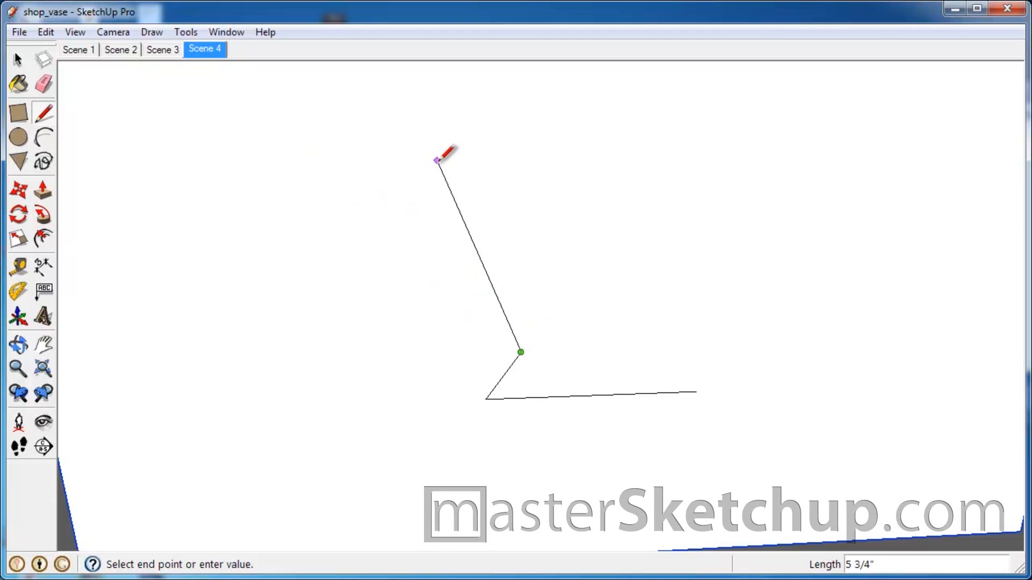
{"action": "mouse_move", "coordinate": [370, 167]}
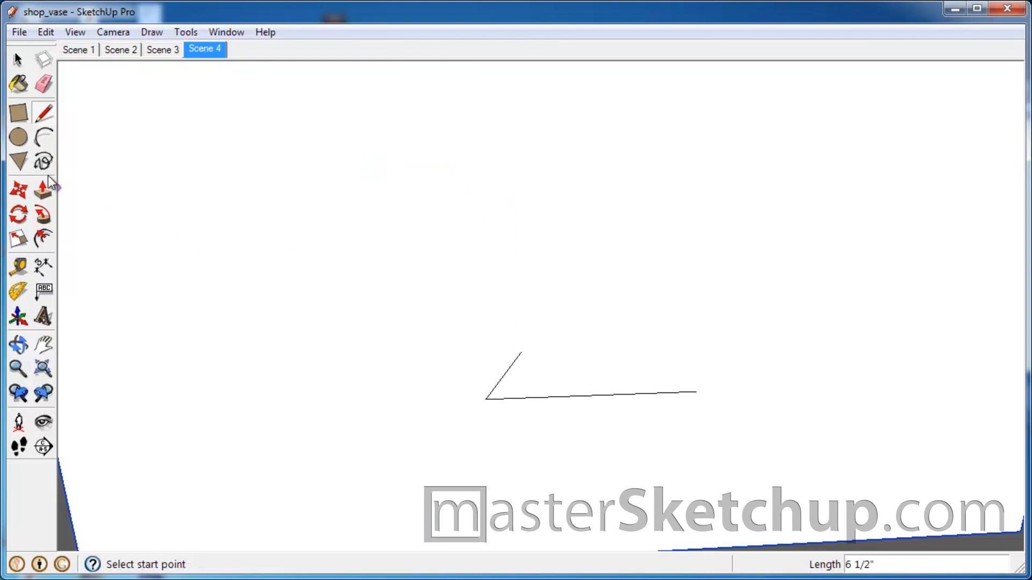
{"action": "mouse_move", "coordinate": [43, 213]}
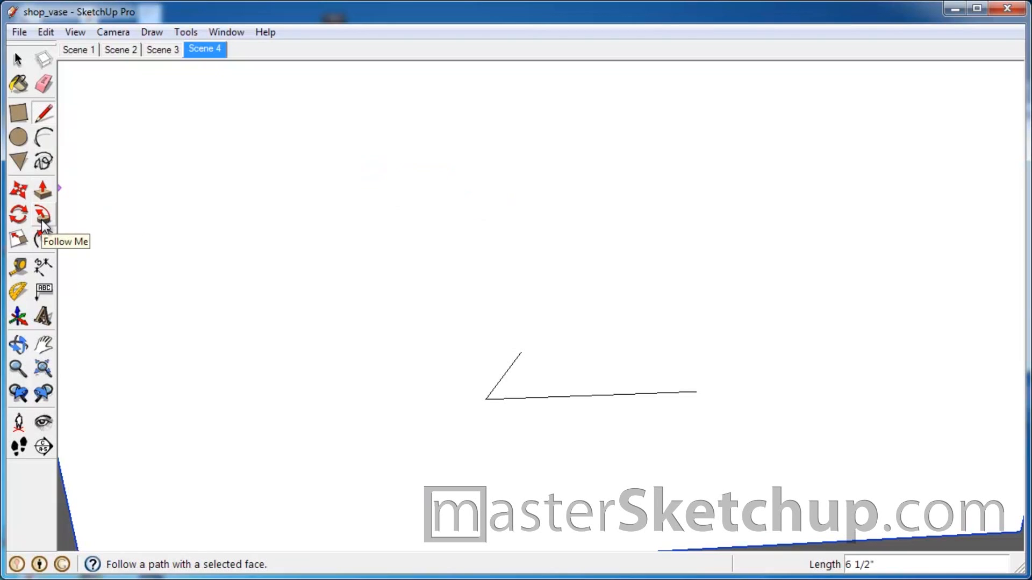
{"action": "mouse_move", "coordinate": [43, 136]}
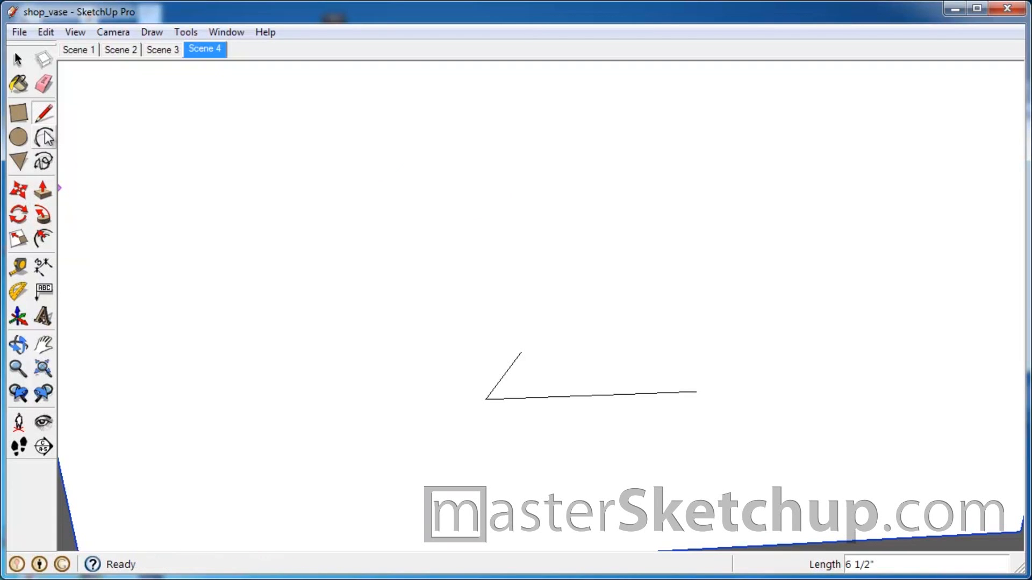
{"action": "left_click", "coordinate": [44, 137]}
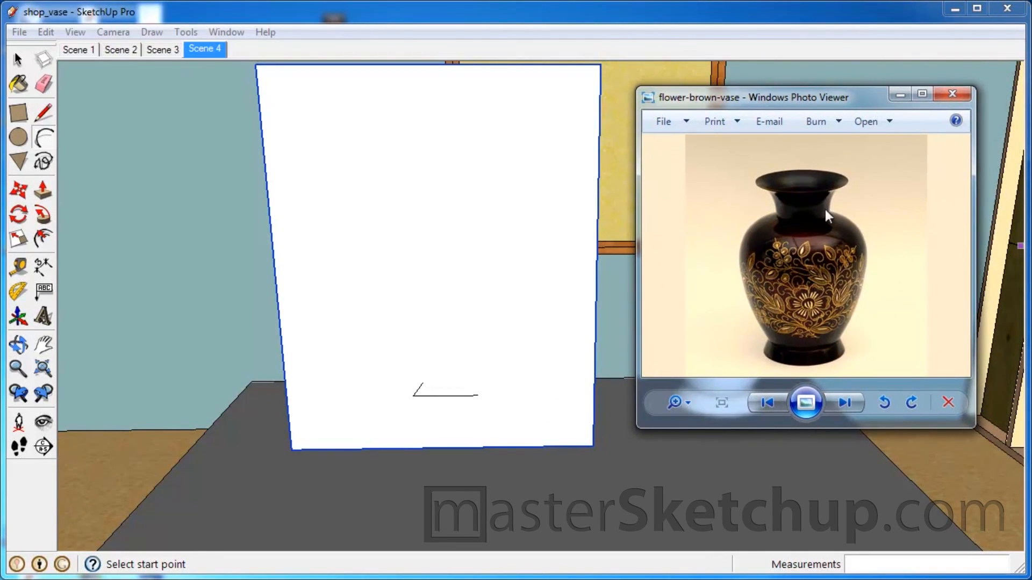
{"action": "mouse_move", "coordinate": [808, 102]}
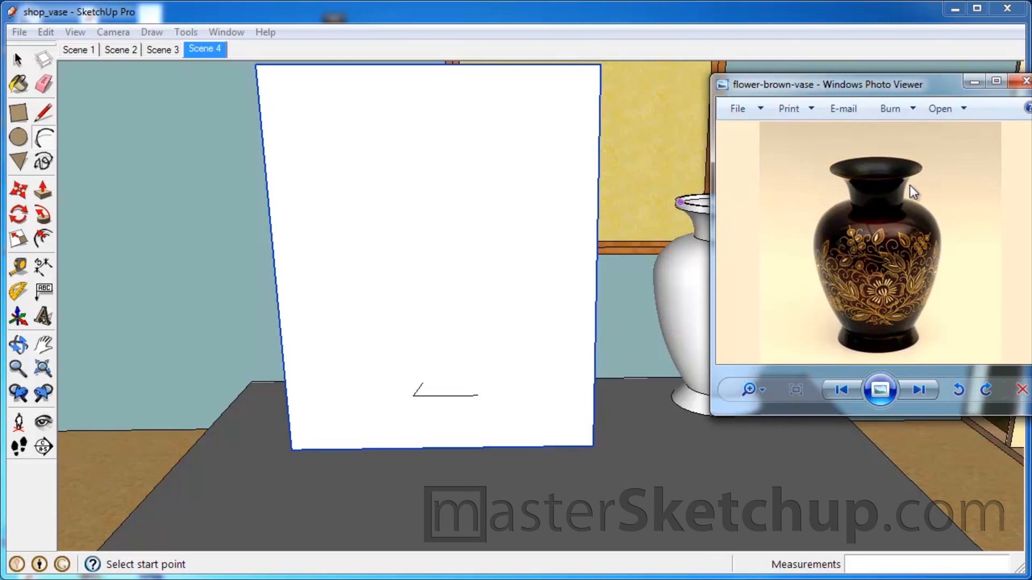
{"action": "mouse_move", "coordinate": [845, 336]}
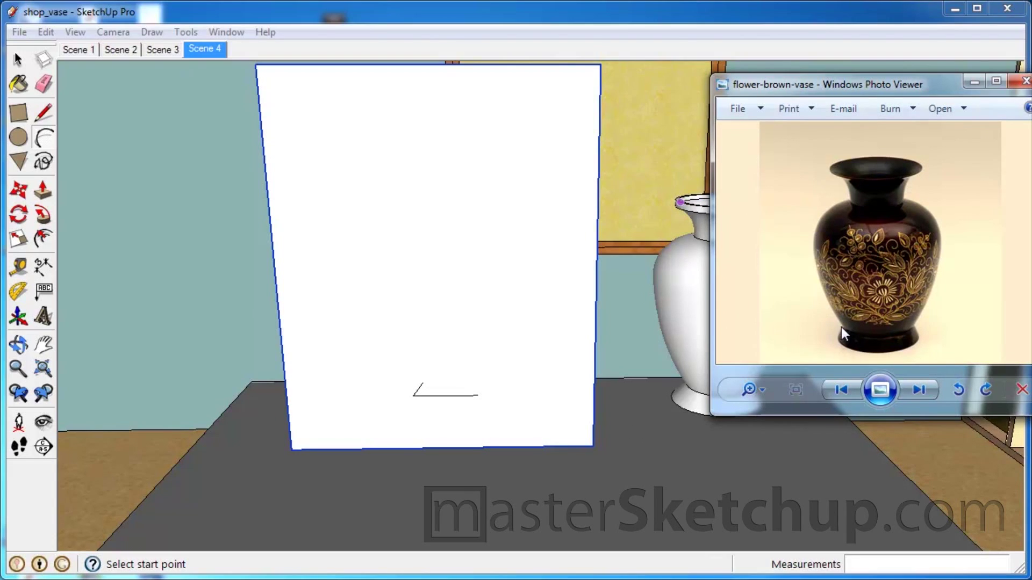
{"action": "mouse_move", "coordinate": [648, 67]}
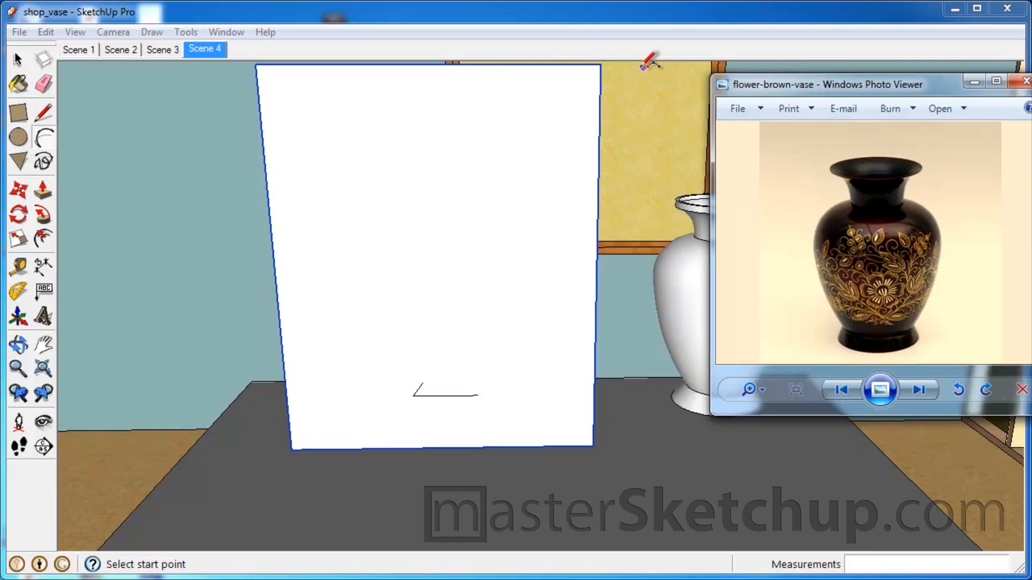
Draw the bulging body arc rising from the top of the foot line
{"action": "left_click", "coordinate": [1027, 83]}
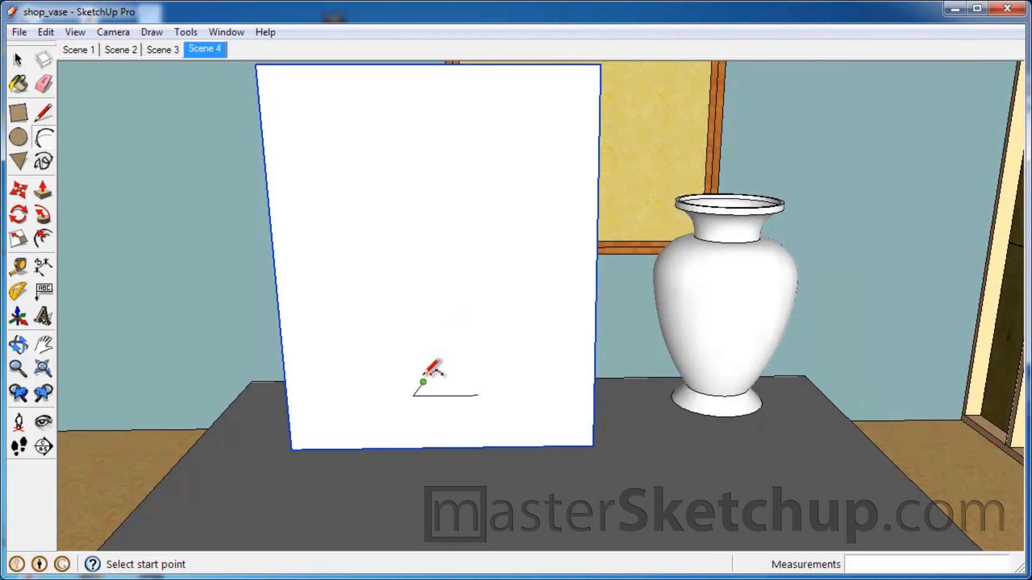
{"action": "left_click", "coordinate": [43, 138]}
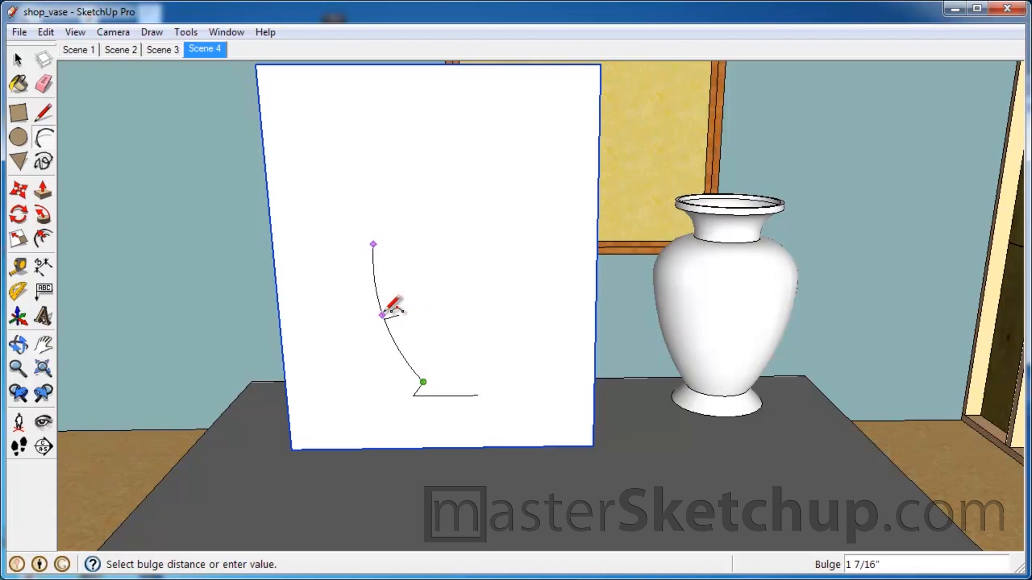
{"action": "mouse_move", "coordinate": [400, 328]}
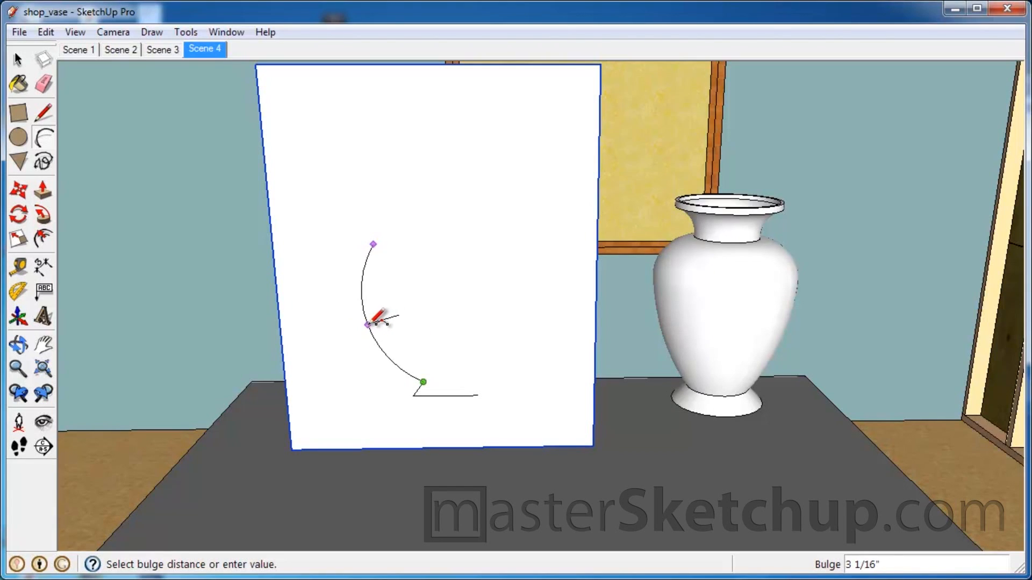
{"action": "left_click_drag", "start_coordinate": [374, 323], "coordinate": [391, 318]}
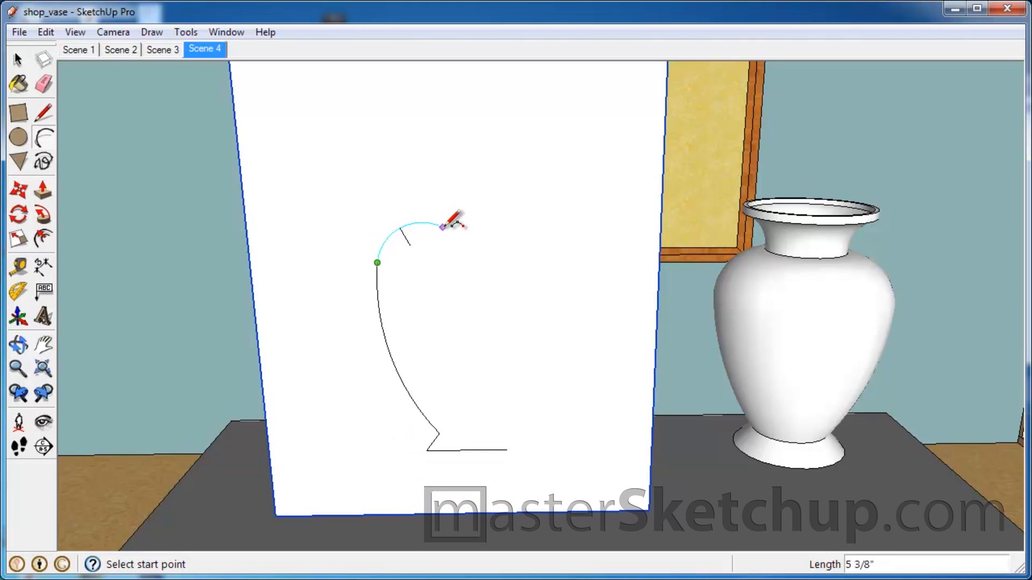
{"action": "mouse_move", "coordinate": [454, 227]}
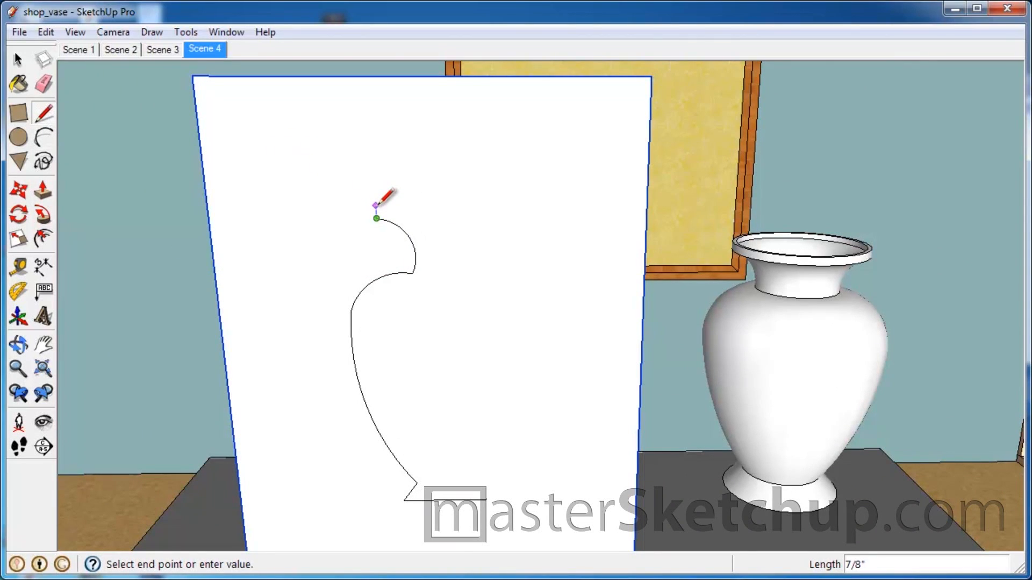
{"action": "mouse_move", "coordinate": [485, 207]}
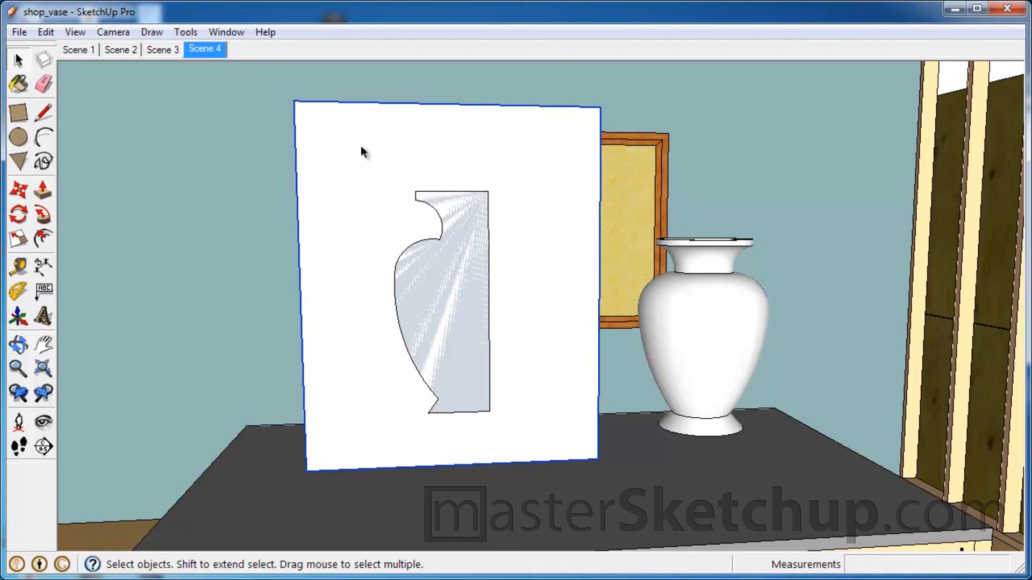
{"action": "mouse_move", "coordinate": [364, 214]}
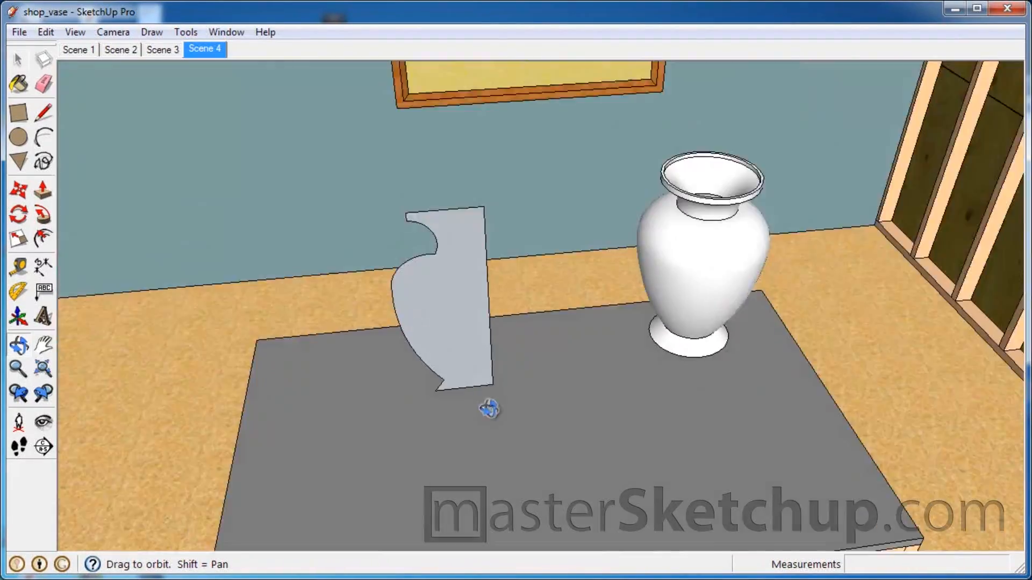
Offset the half-profile face inward about 1/2" to create the inner wall outline
{"action": "left_click_drag", "start_coordinate": [488, 409], "coordinate": [416, 252]}
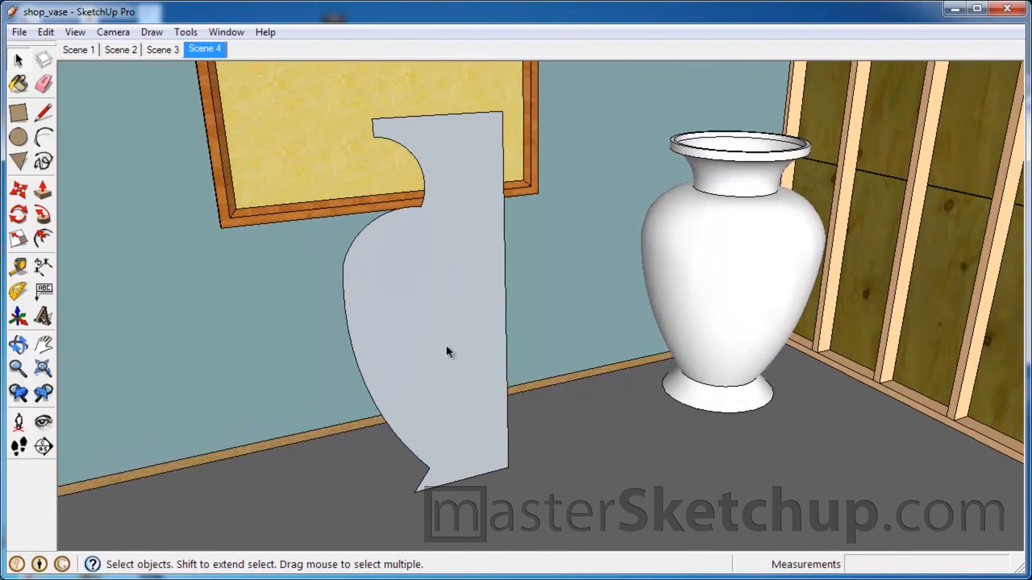
{"action": "mouse_move", "coordinate": [400, 138]}
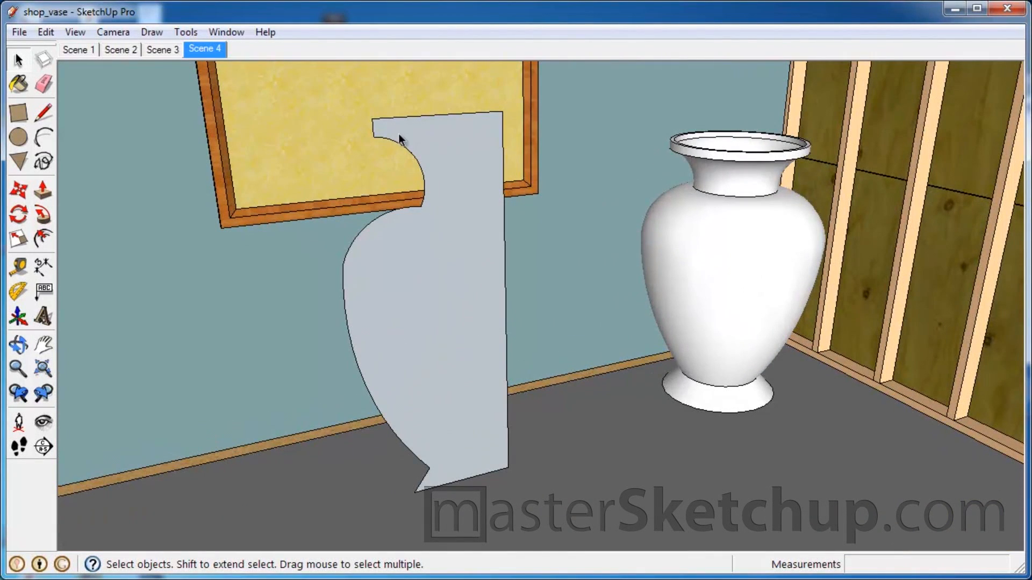
{"action": "mouse_move", "coordinate": [97, 285]}
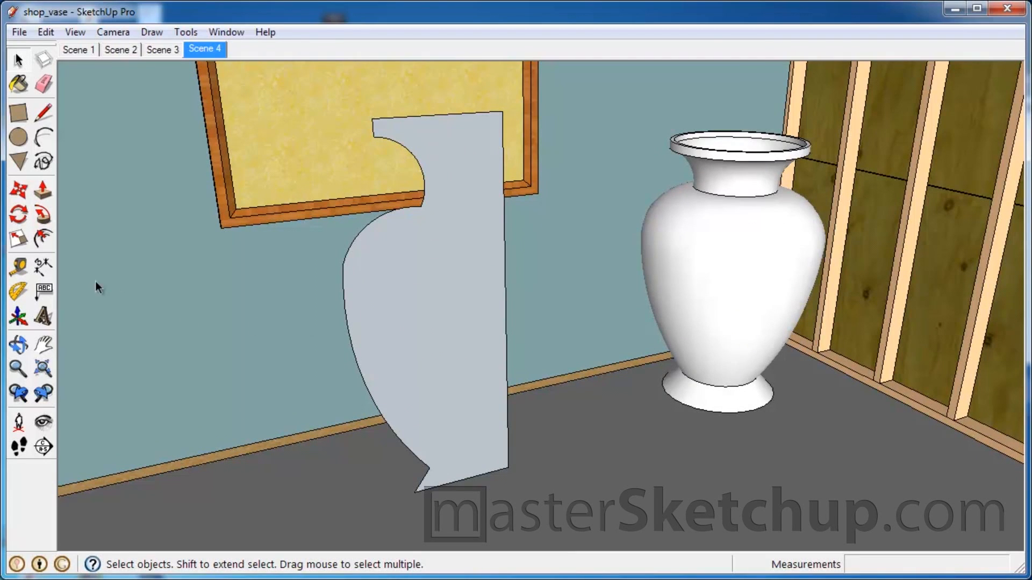
{"action": "left_click", "coordinate": [44, 238]}
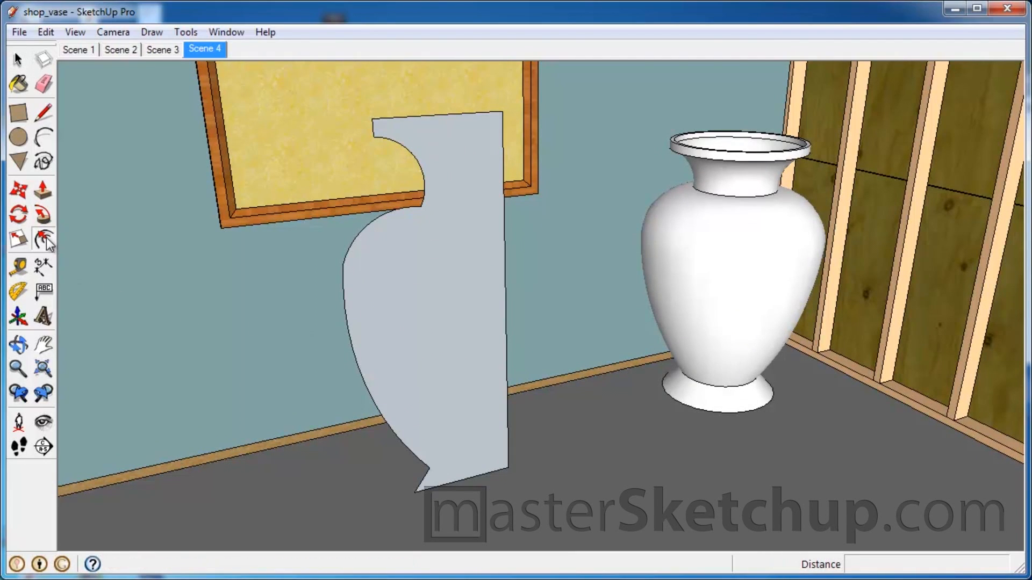
{"action": "left_click", "coordinate": [17, 237]}
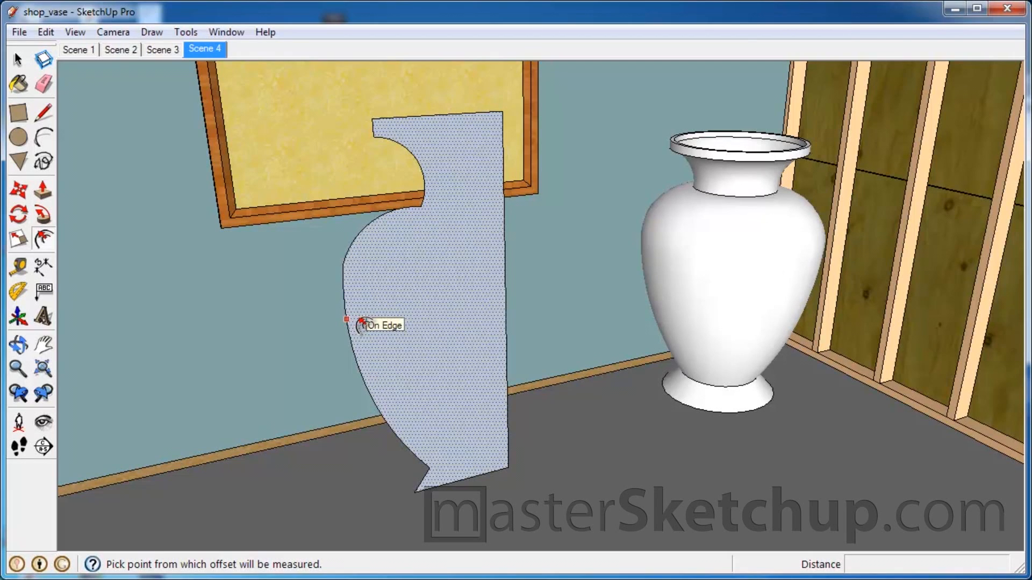
{"action": "left_click_drag", "start_coordinate": [347, 320], "coordinate": [367, 323]}
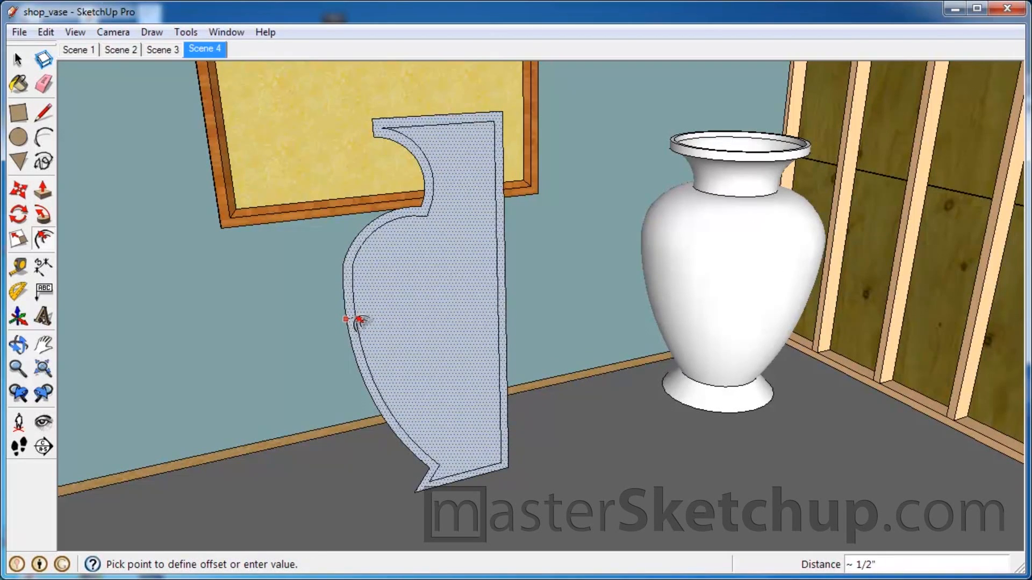
{"action": "mouse_move", "coordinate": [348, 321]}
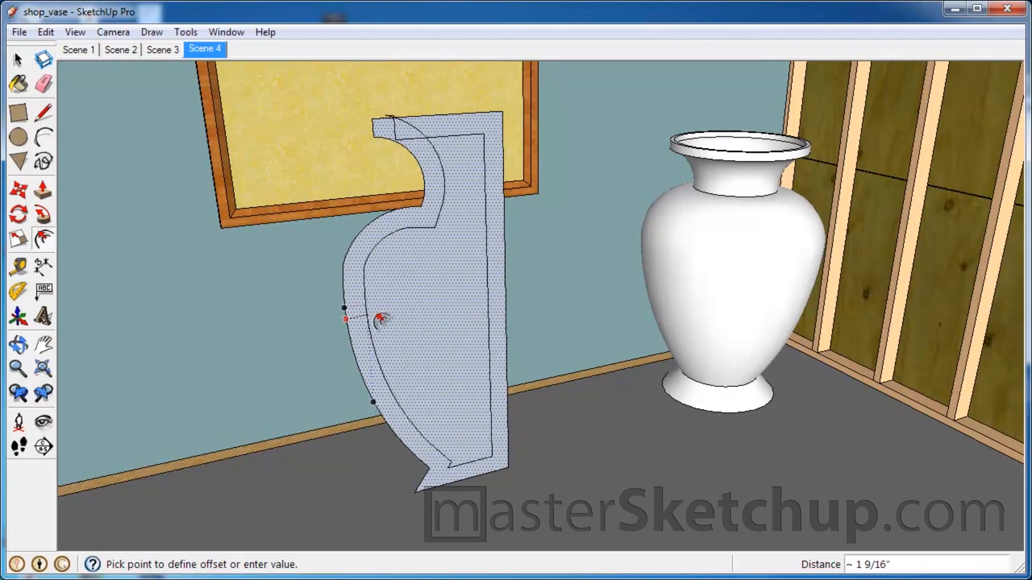
{"action": "mouse_move", "coordinate": [401, 143]}
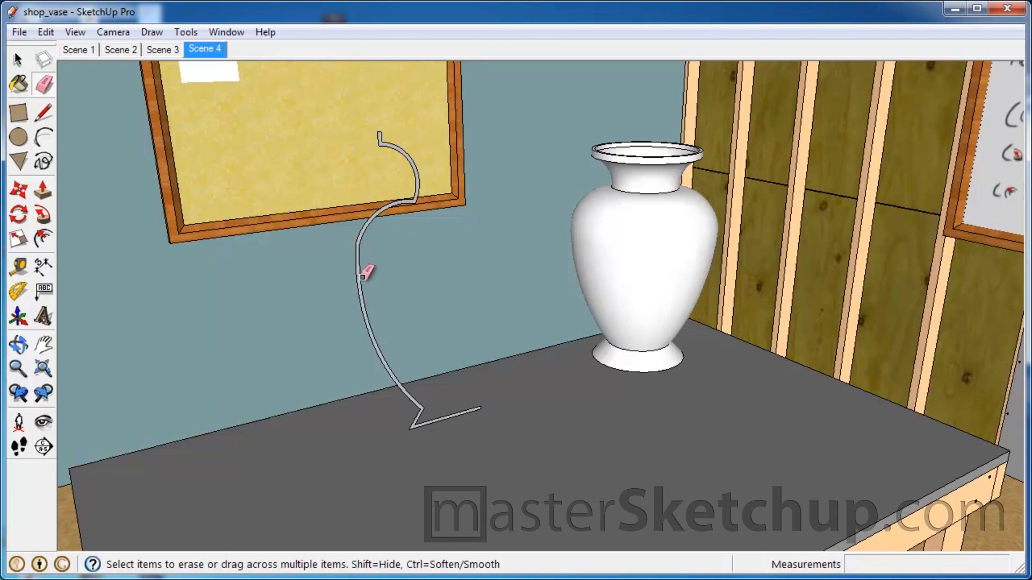
Choose the Circle tool to place the revolve path at the profile's base end
{"action": "left_click", "coordinate": [15, 148]}
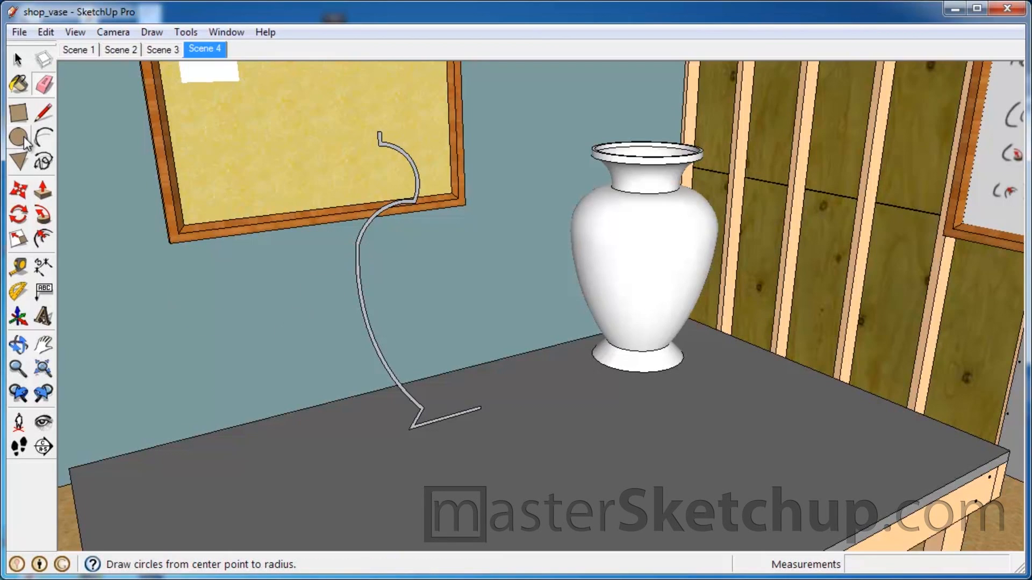
{"action": "left_click", "coordinate": [40, 83]}
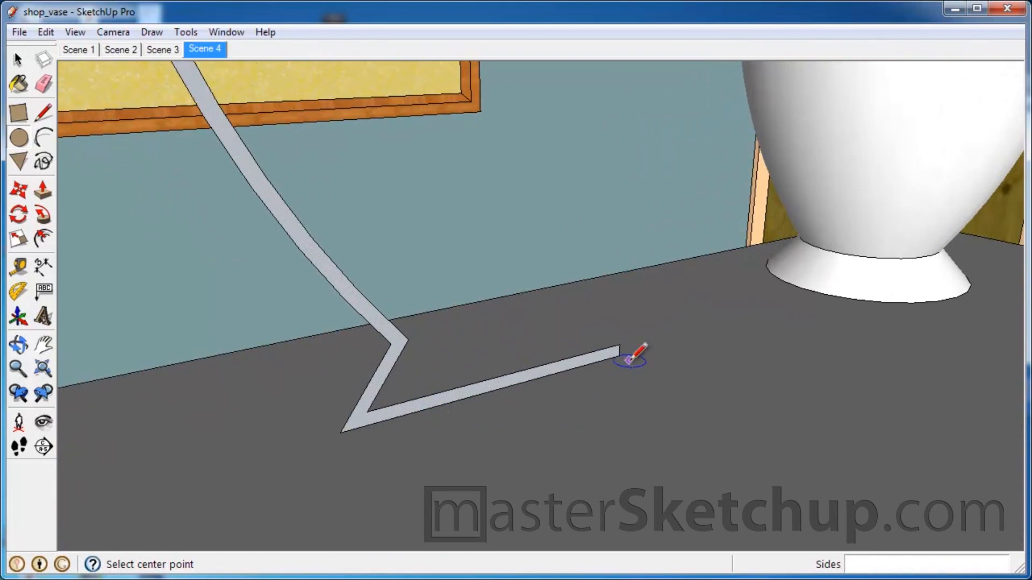
{"action": "mouse_move", "coordinate": [618, 395]}
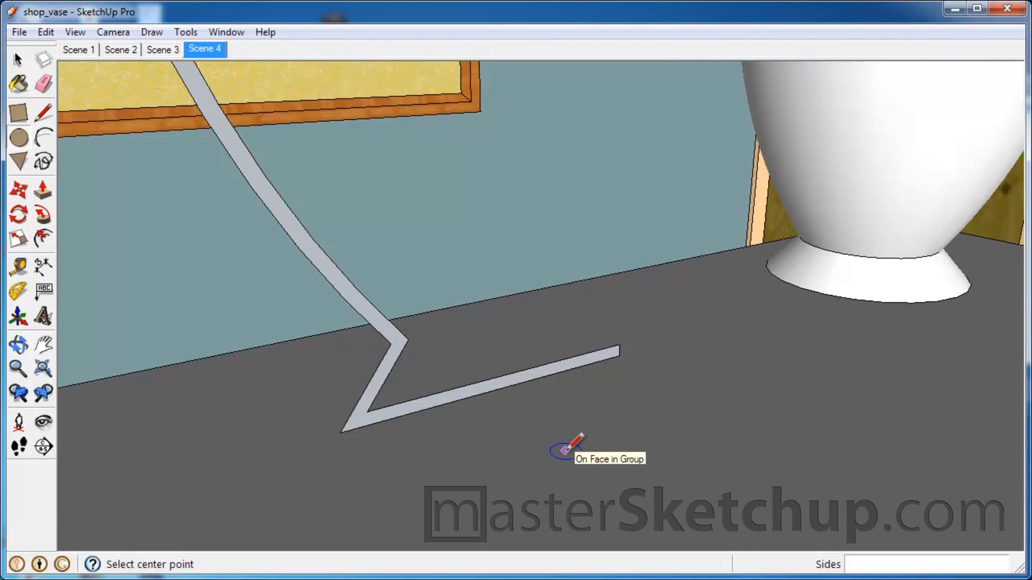
{"action": "mouse_move", "coordinate": [547, 404]}
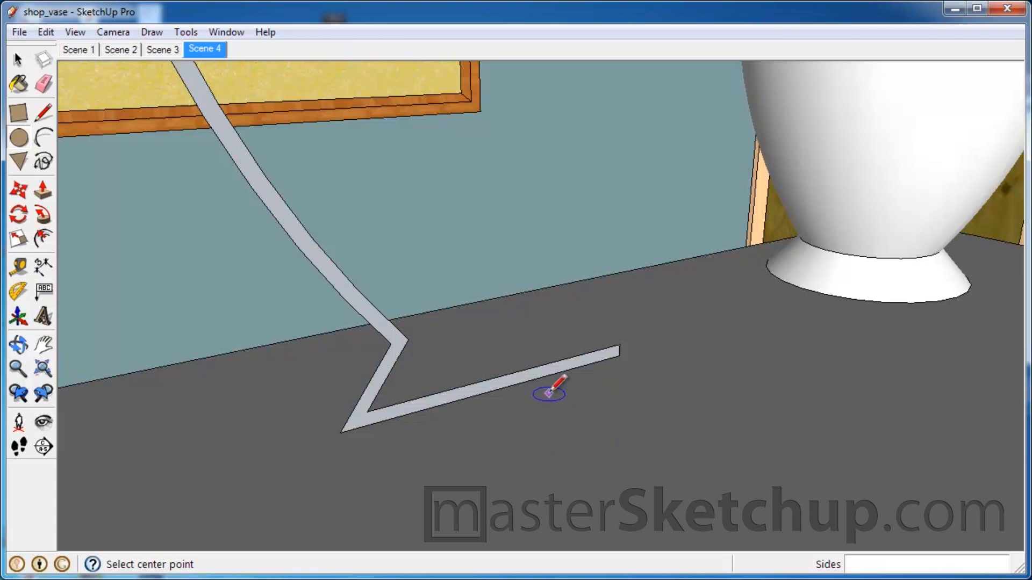
{"action": "mouse_move", "coordinate": [482, 382]}
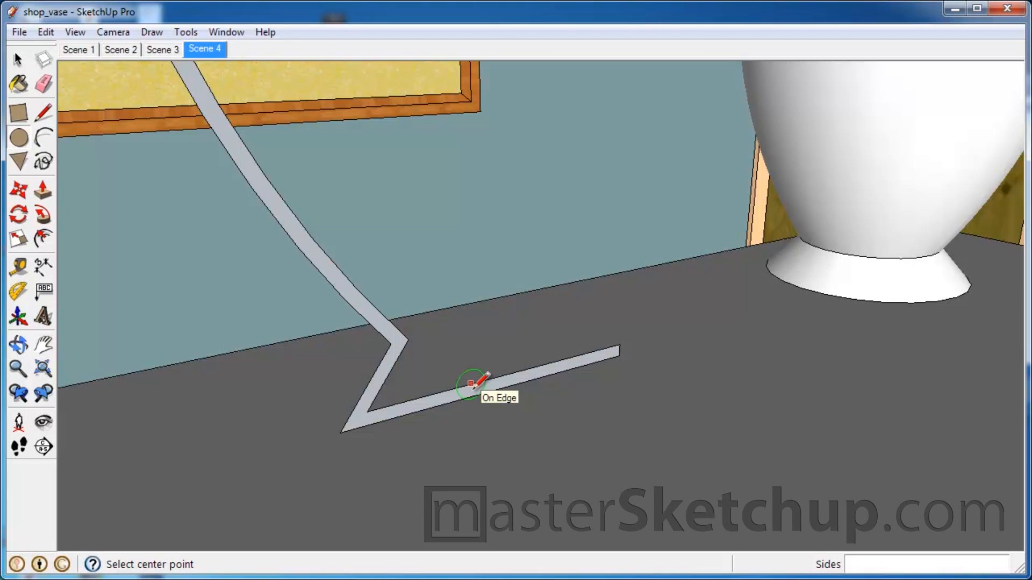
{"action": "mouse_move", "coordinate": [657, 370]}
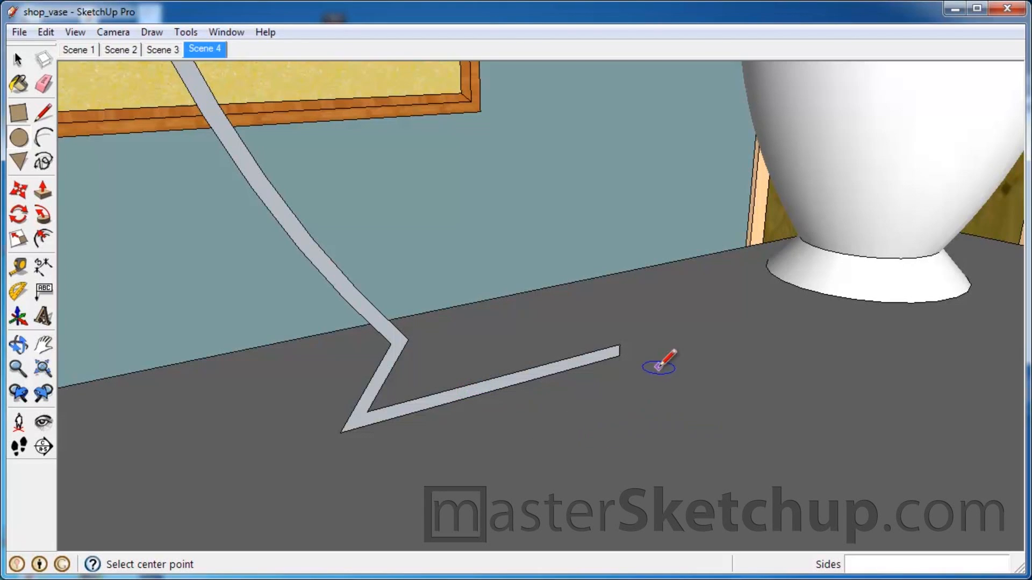
{"action": "mouse_move", "coordinate": [641, 389]}
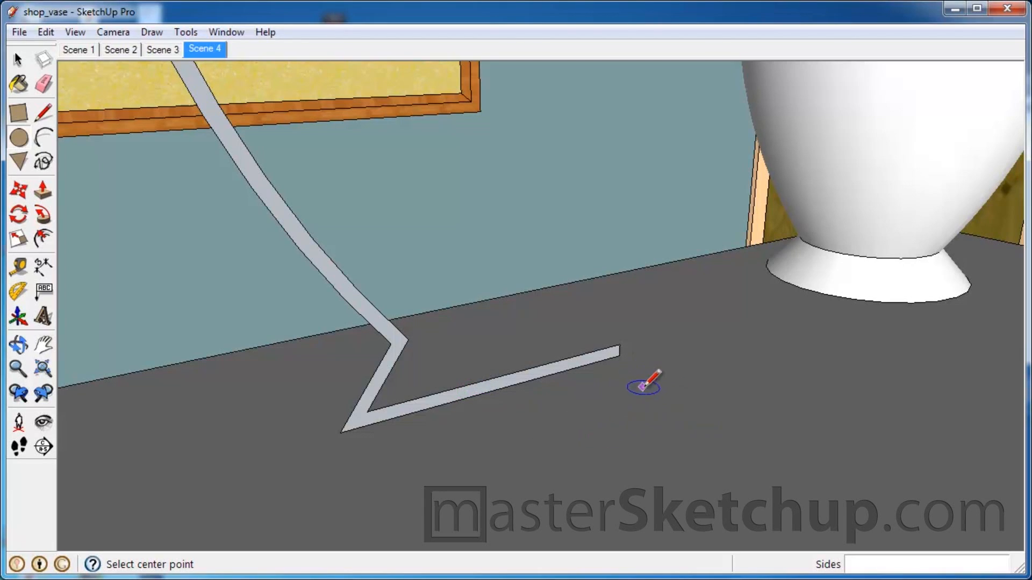
{"action": "mouse_move", "coordinate": [639, 390]}
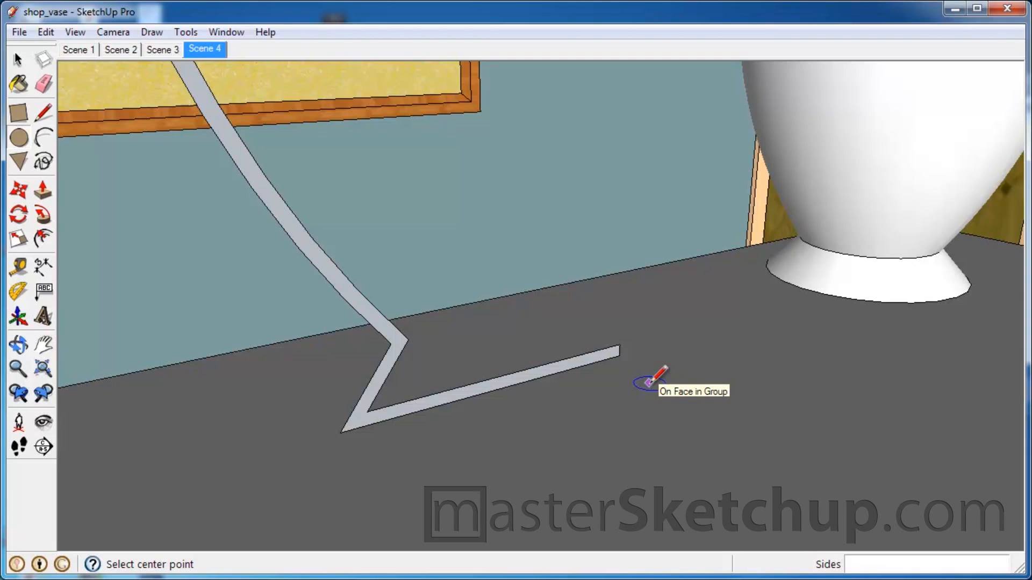
{"action": "mouse_move", "coordinate": [608, 363]}
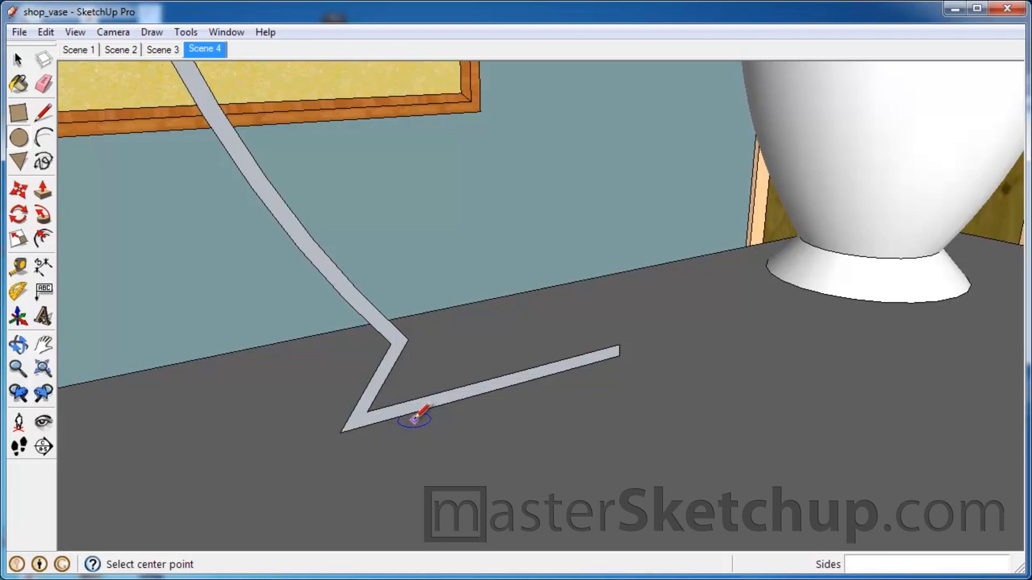
{"action": "mouse_move", "coordinate": [615, 355]}
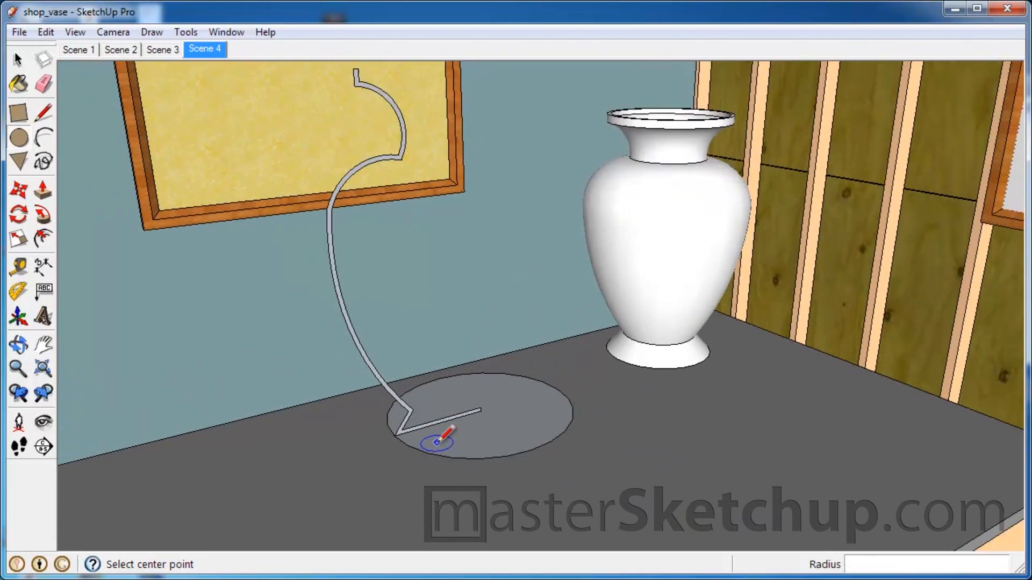
Select the tabletop circle and sweep the profile around it with Follow Me
{"action": "left_click", "coordinate": [43, 160]}
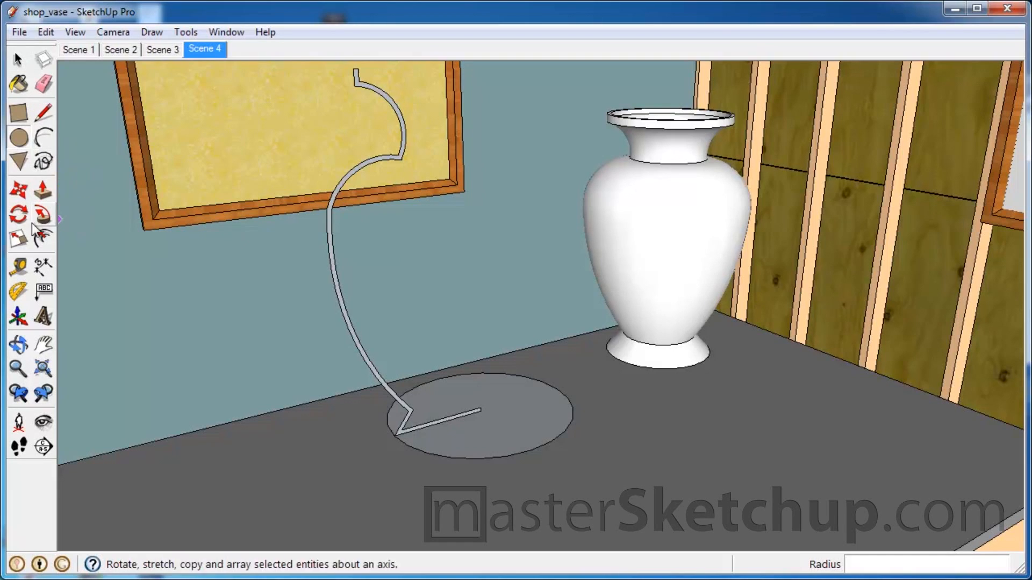
{"action": "mouse_move", "coordinate": [41, 212]}
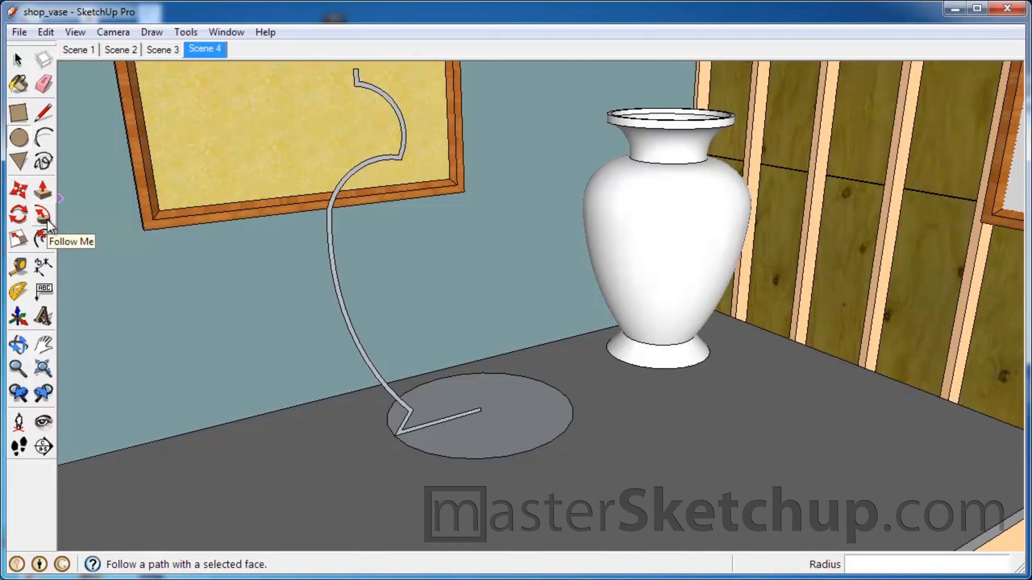
{"action": "mouse_move", "coordinate": [119, 303]}
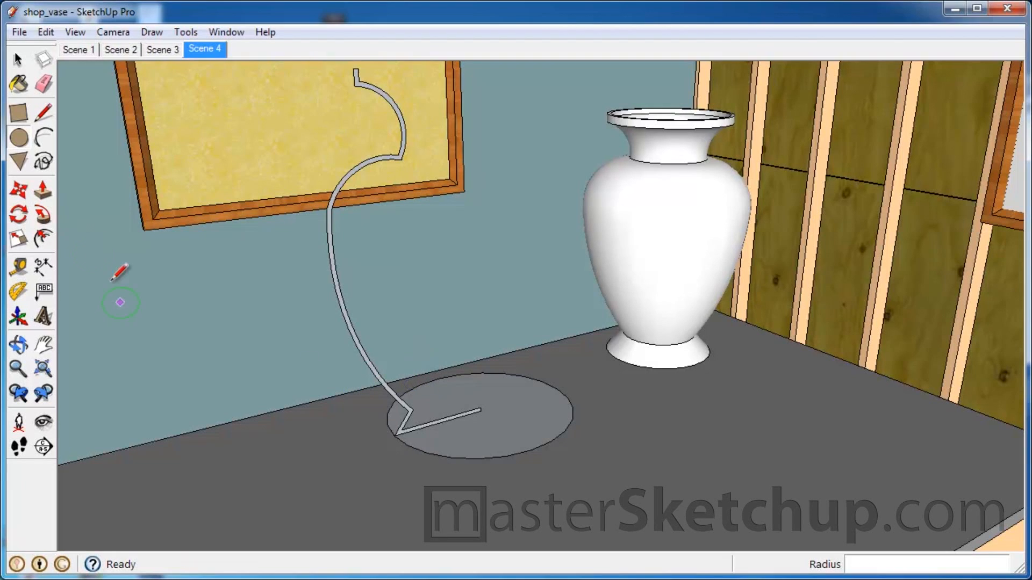
{"action": "mouse_move", "coordinate": [406, 477]}
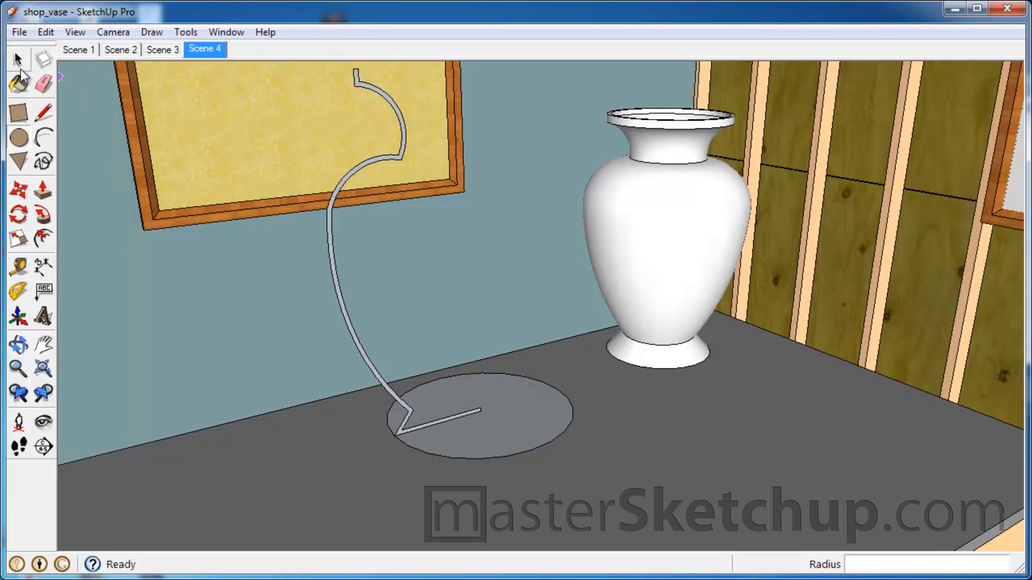
{"action": "left_click", "coordinate": [468, 462]}
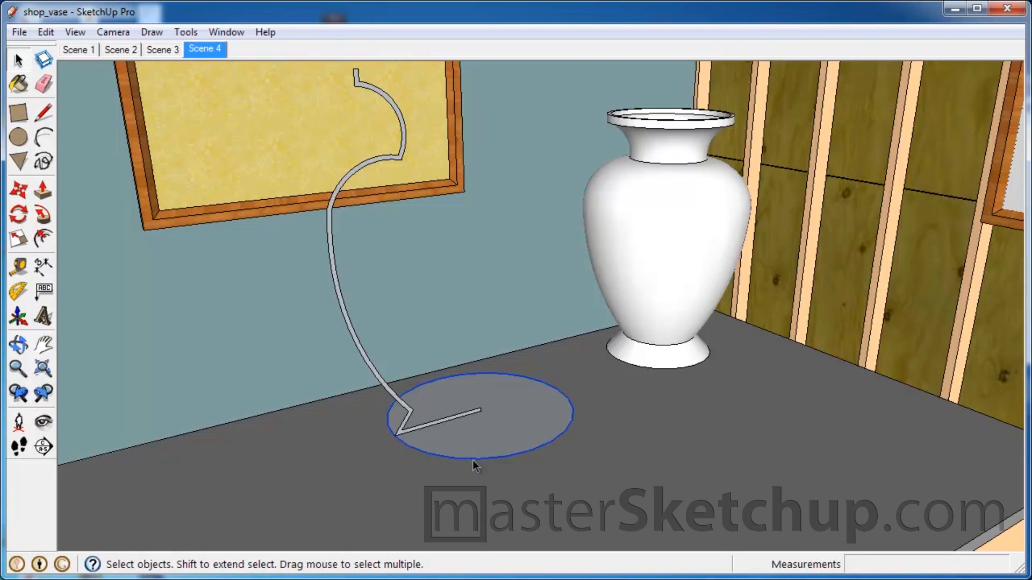
{"action": "mouse_move", "coordinate": [52, 215]}
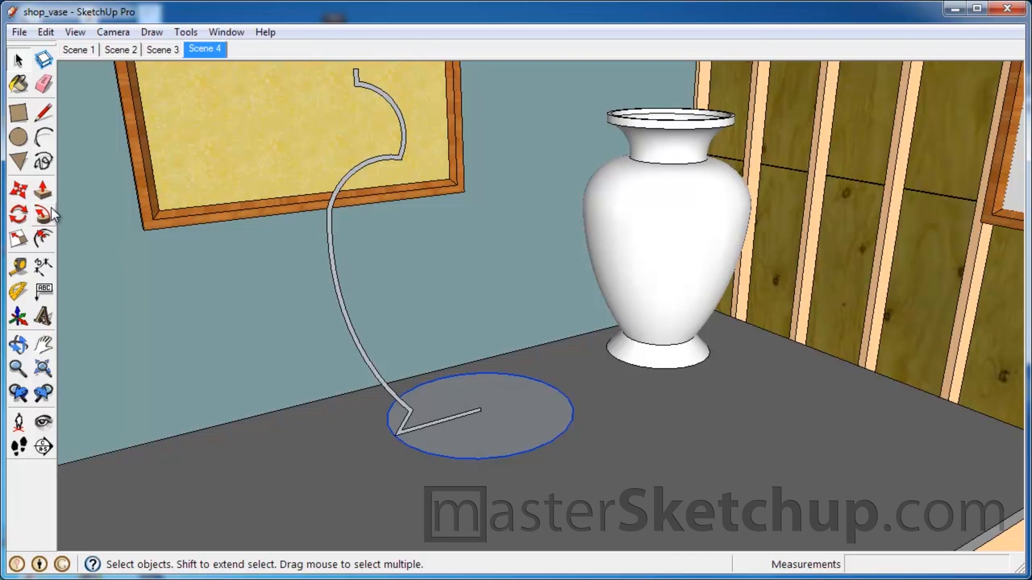
{"action": "left_click", "coordinate": [43, 211]}
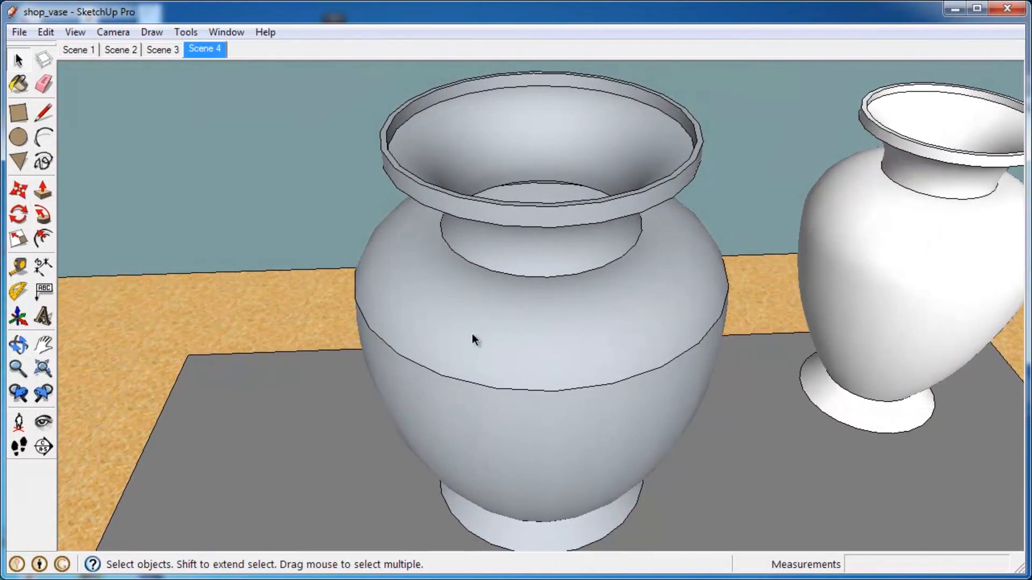
Select all of the new vase's geometry and apply Reverse Faces
{"action": "left_click", "coordinate": [476, 338]}
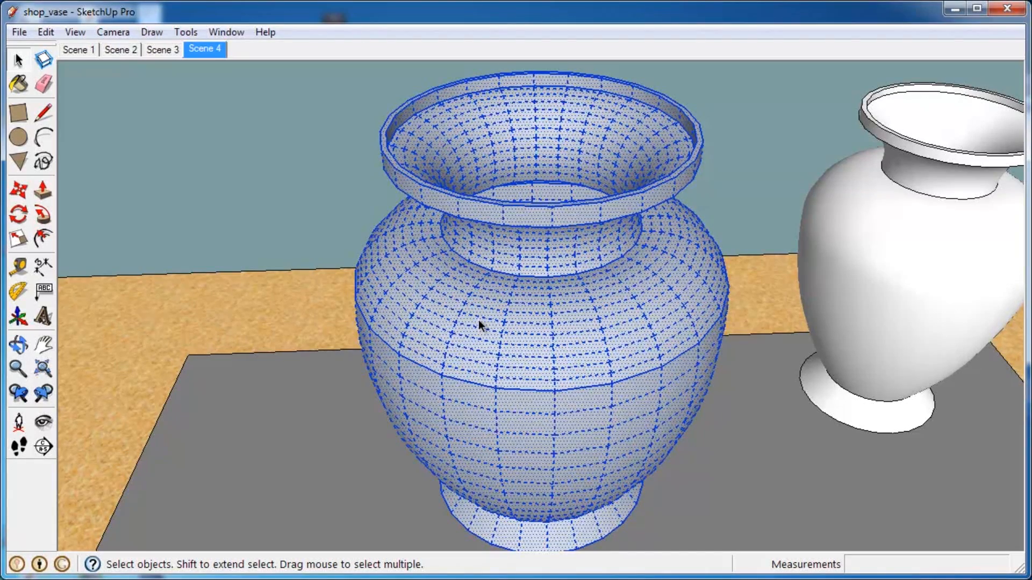
{"action": "right_click", "coordinate": [483, 327]}
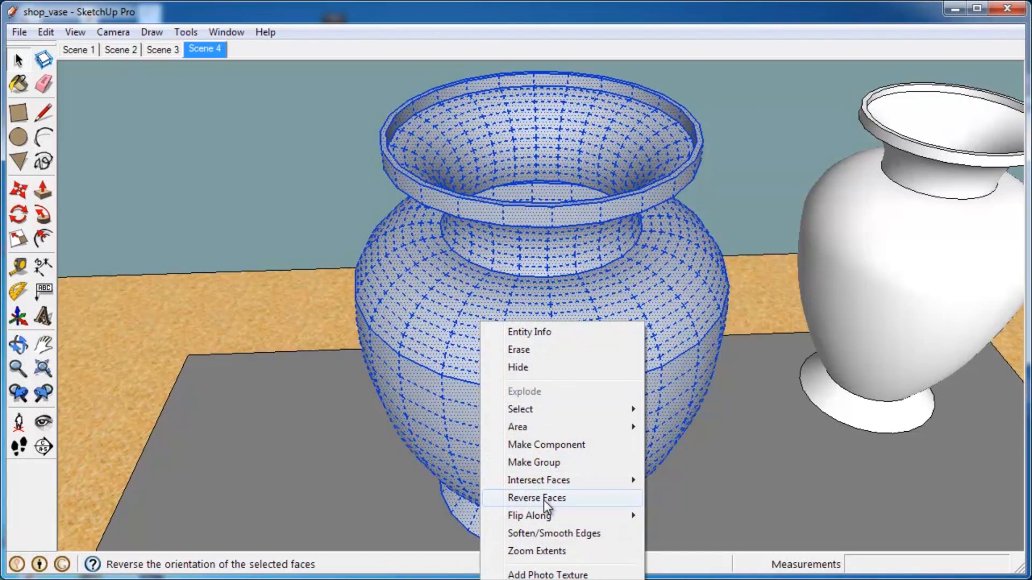
{"action": "left_click", "coordinate": [536, 499]}
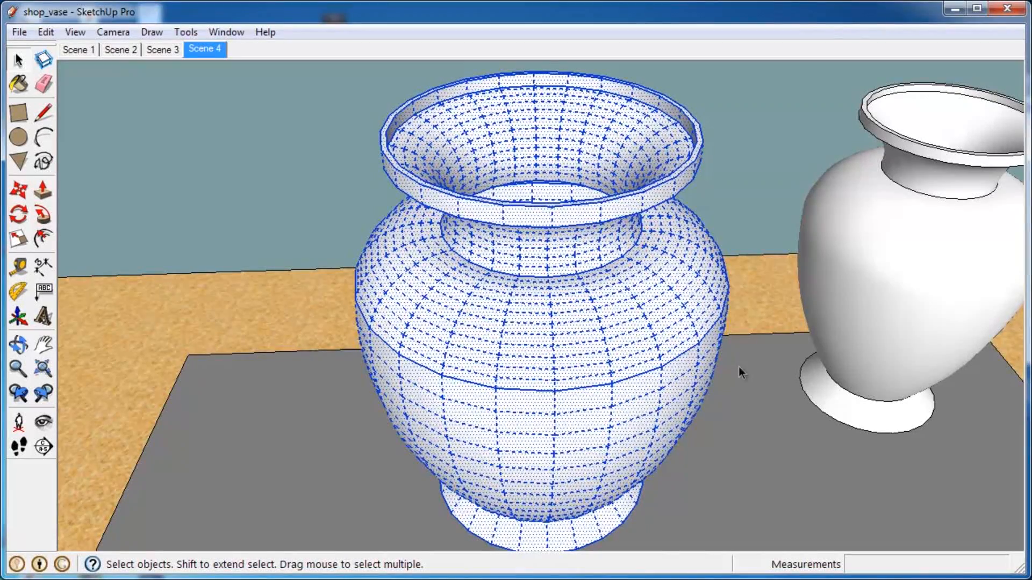